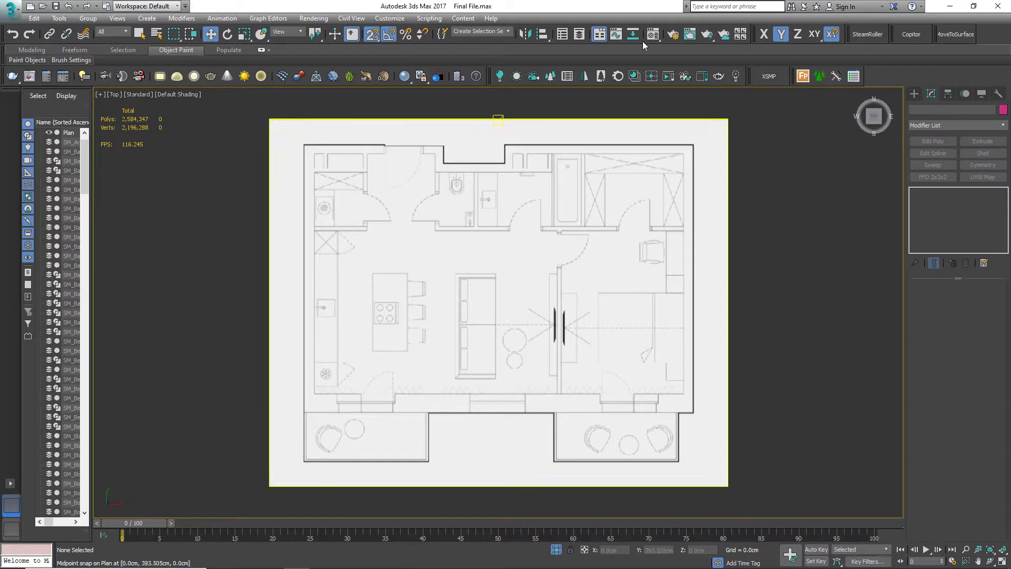
# Verify Units Setup uses metric centimetres and the system unit scale, then cancel unchanged
pyautogui.click(390, 18)
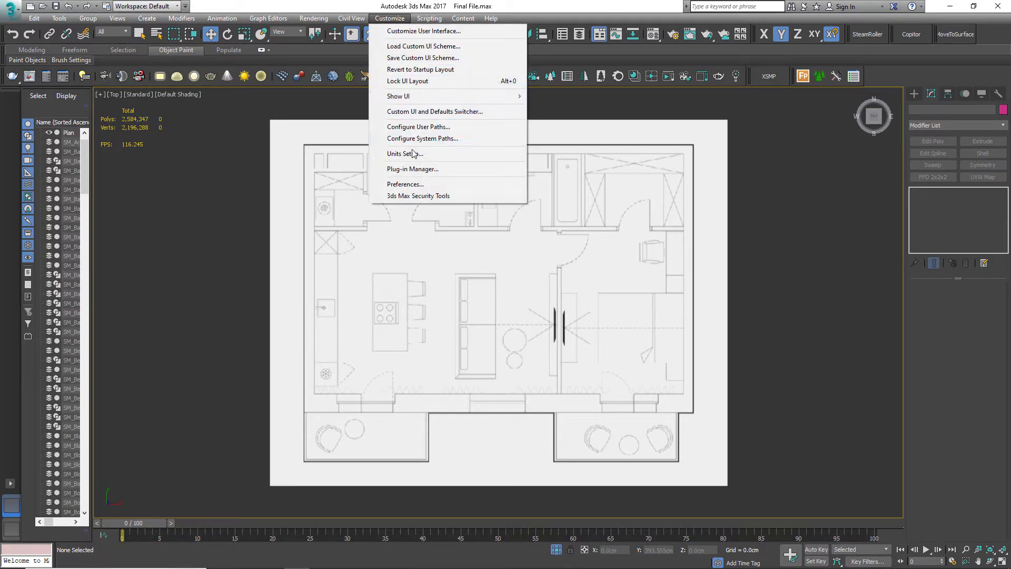
pyautogui.click(401, 153)
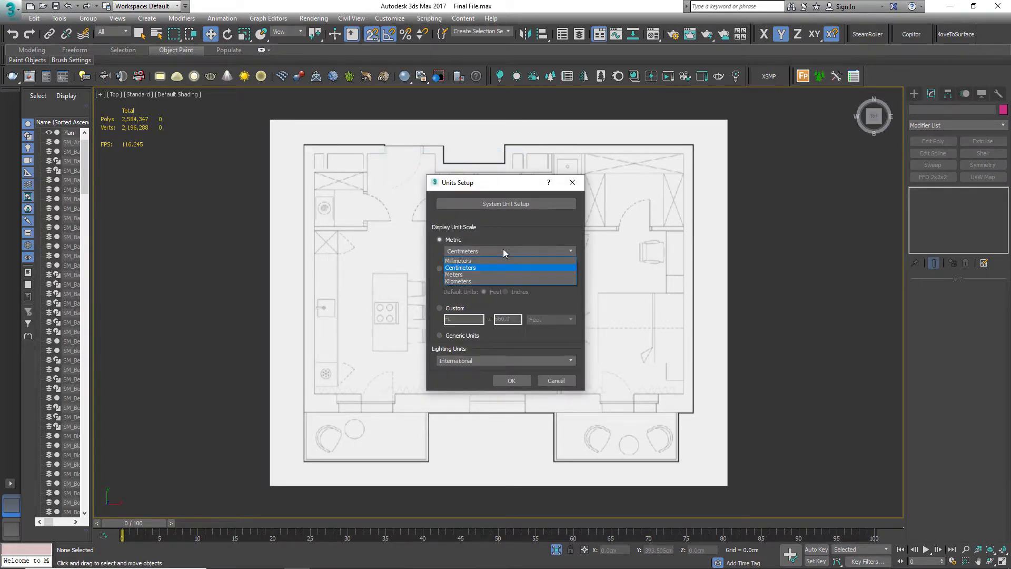
pyautogui.click(505, 204)
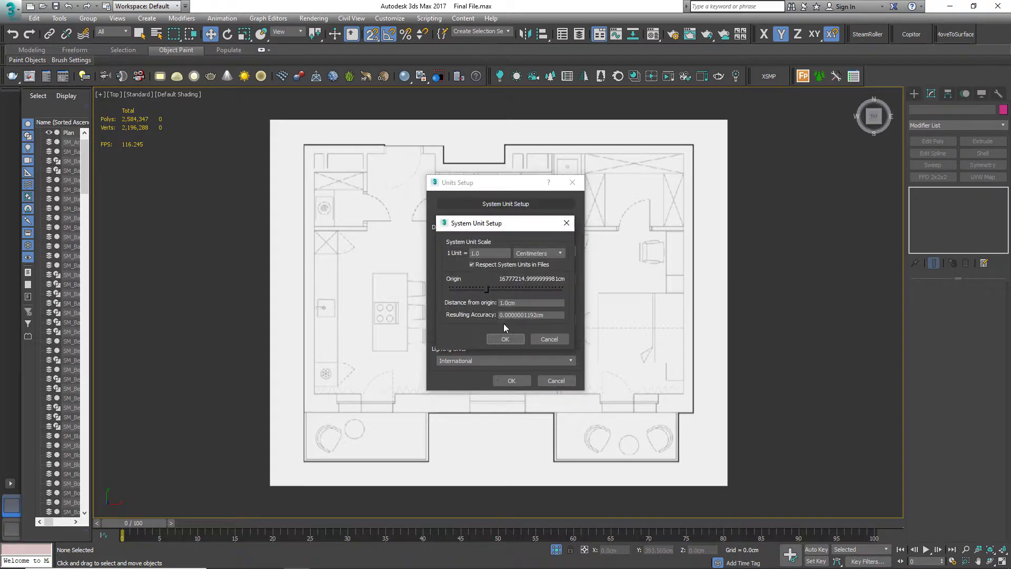
pyautogui.click(506, 339)
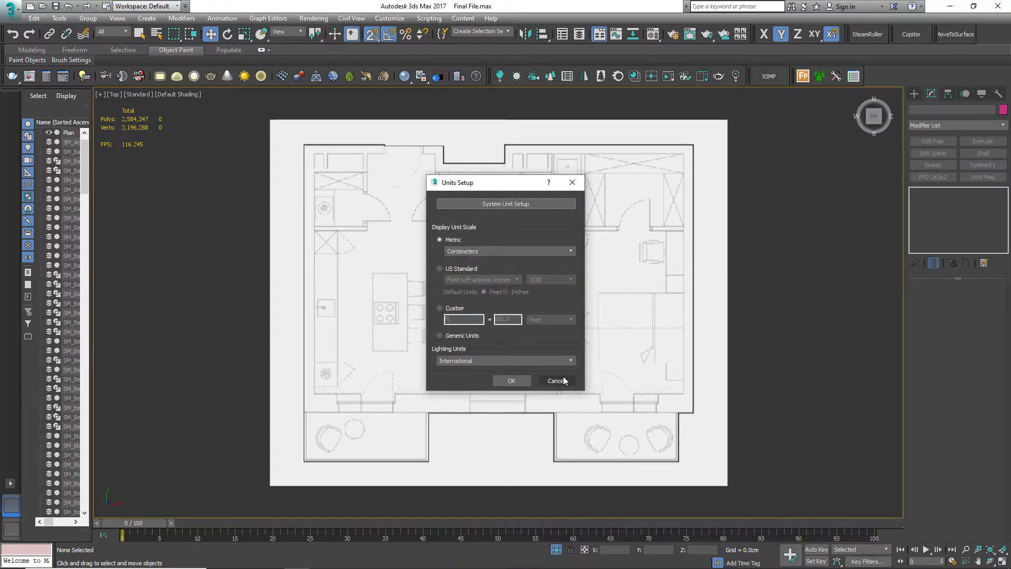
pyautogui.click(556, 381)
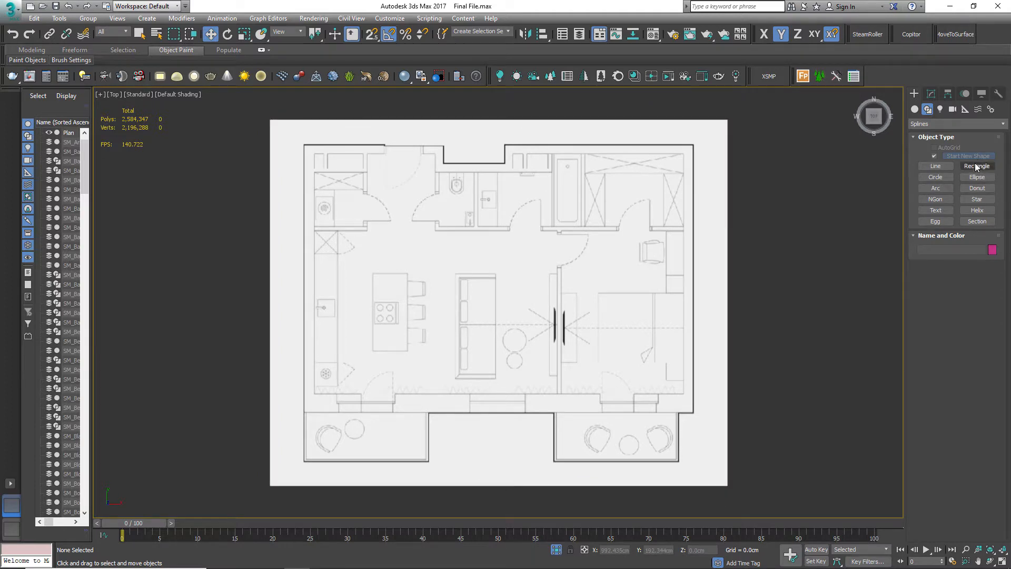
# Draw a rectangle over the lower wall, extrude it and apply Edit Poly at edge level
pyautogui.click(977, 165)
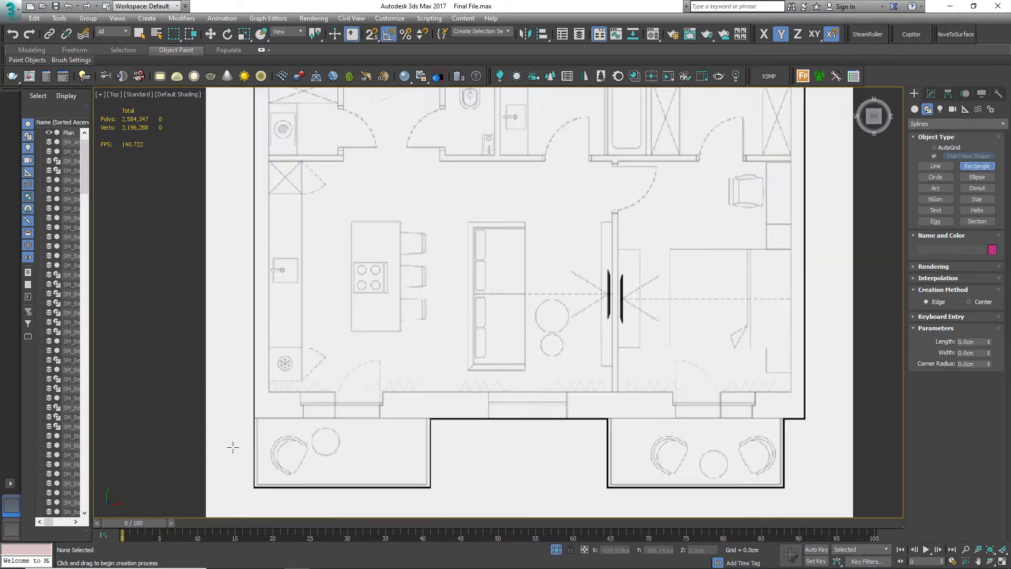
pyautogui.moveTo(486, 400); pyautogui.dragTo(718, 385)
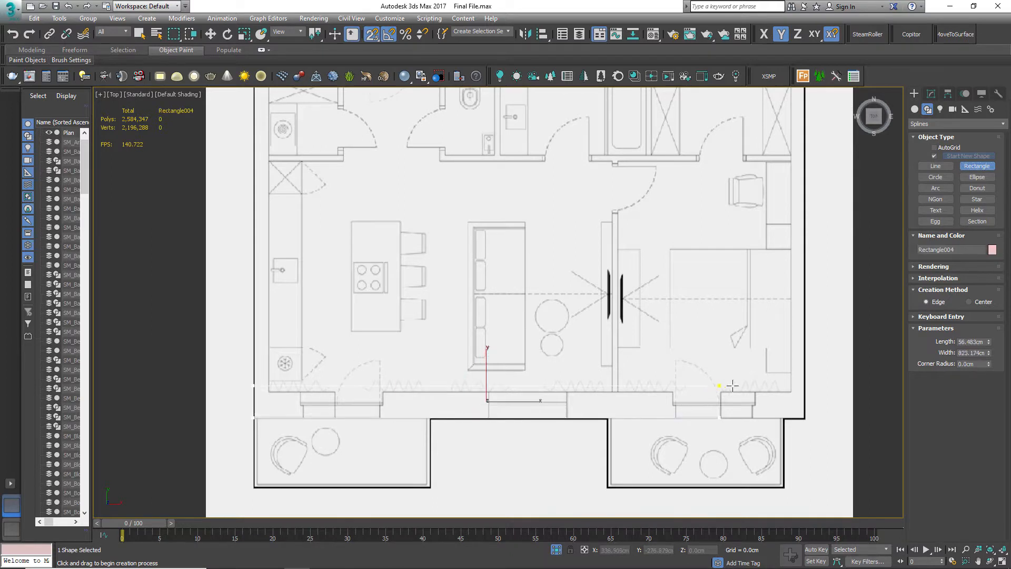
pyautogui.moveTo(718, 386); pyautogui.dragTo(804, 390)
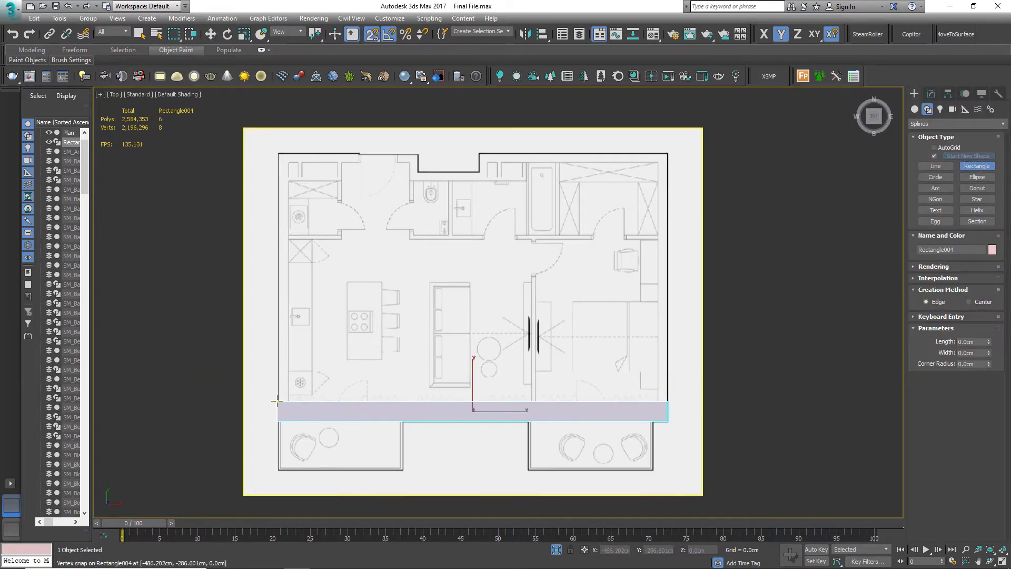
pyautogui.moveTo(276, 401); pyautogui.dragTo(288, 152)
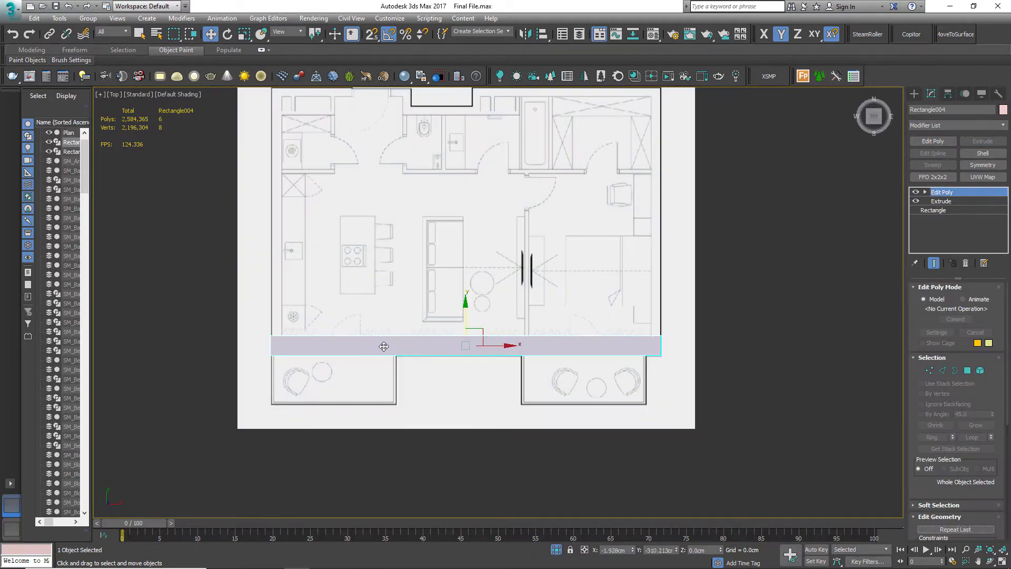
pyautogui.click(940, 201)
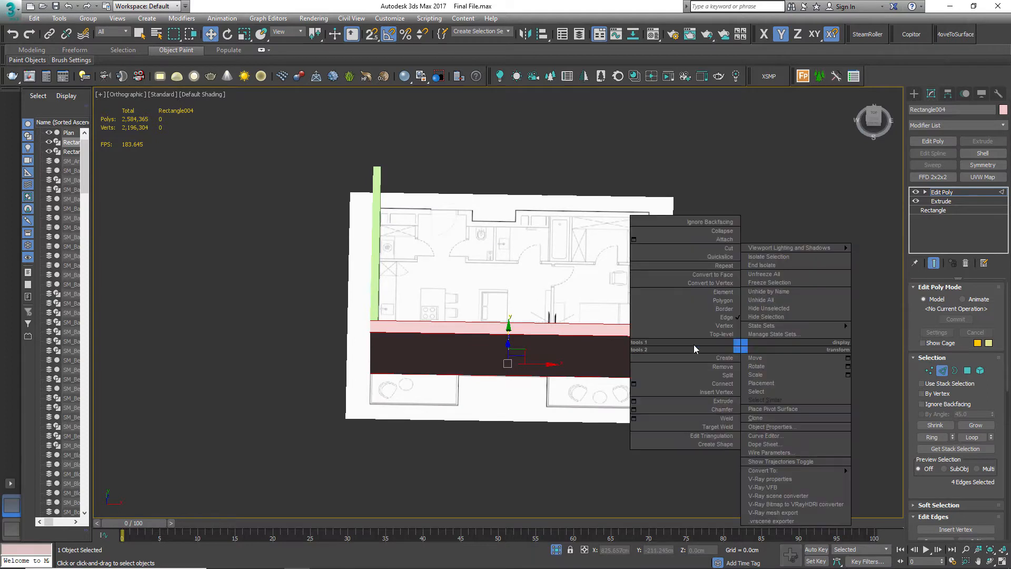
# Connect the lower wall's selected edges into new edge loops at the opening positions
pyautogui.click(722, 384)
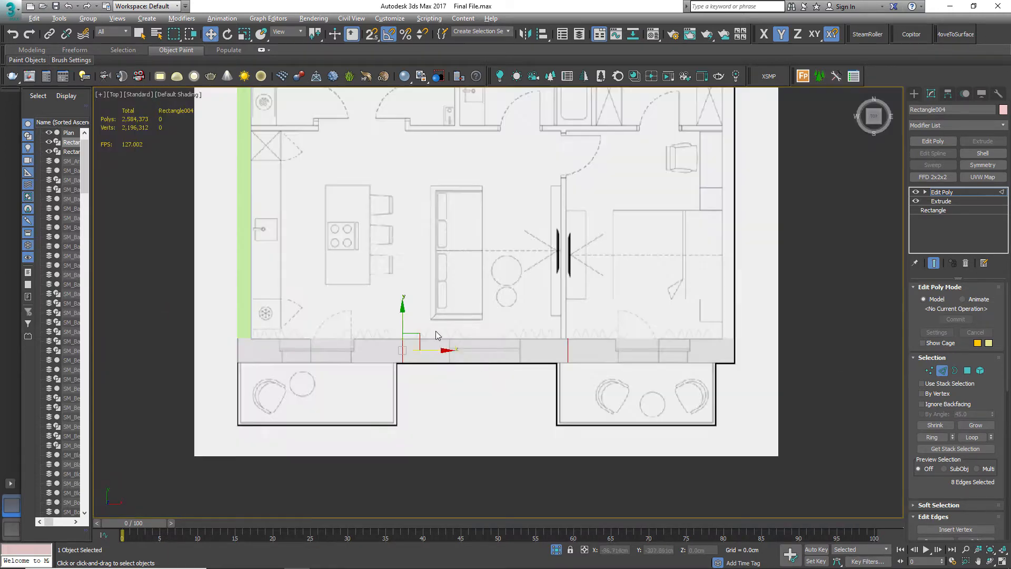
pyautogui.click(929, 370)
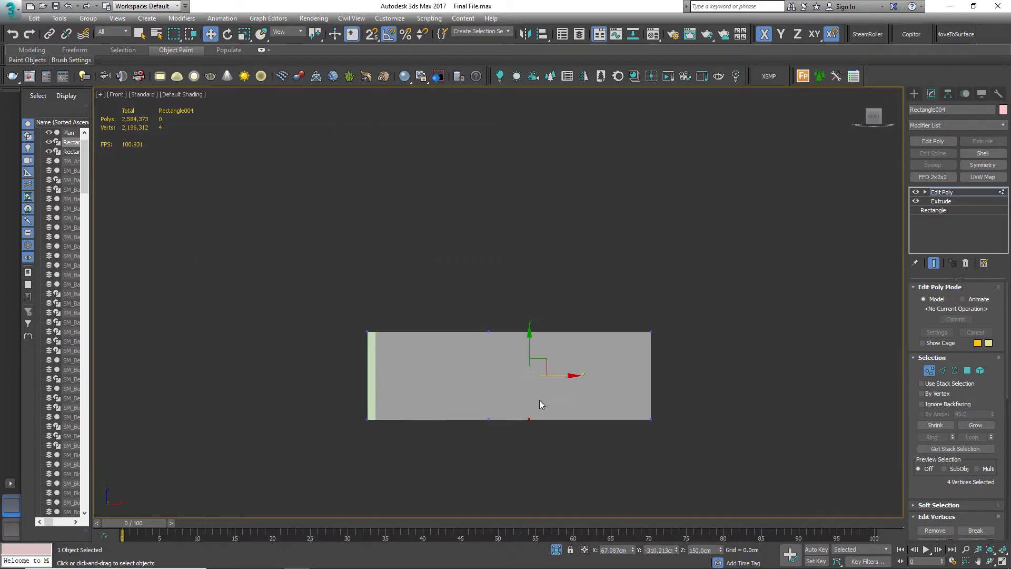
pyautogui.rightClick(542, 404)
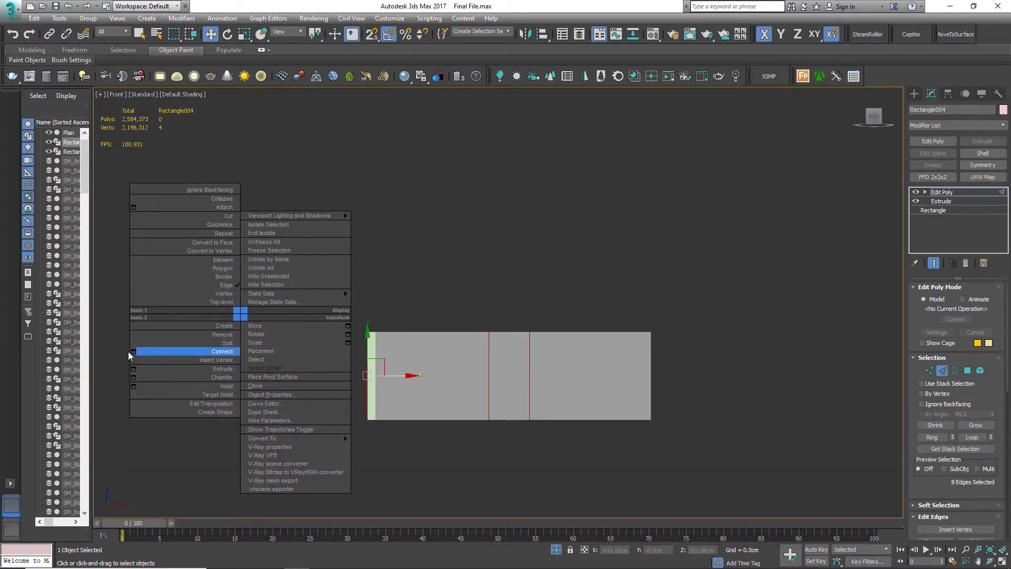
pyautogui.click(221, 351)
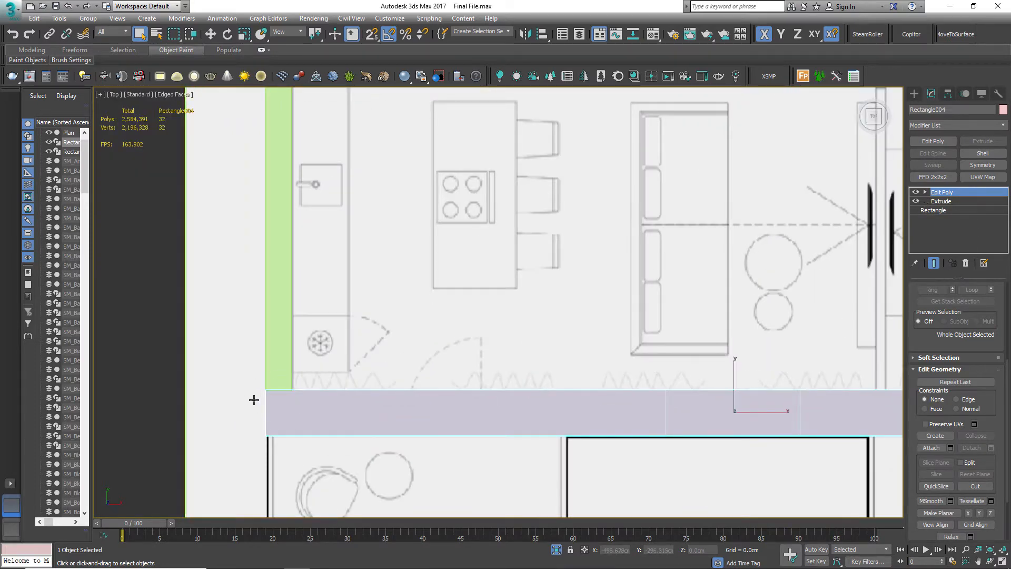
# Snap the left wall's corner vertices onto the lower wall, then orbit to inspect its openings
pyautogui.click(926, 191)
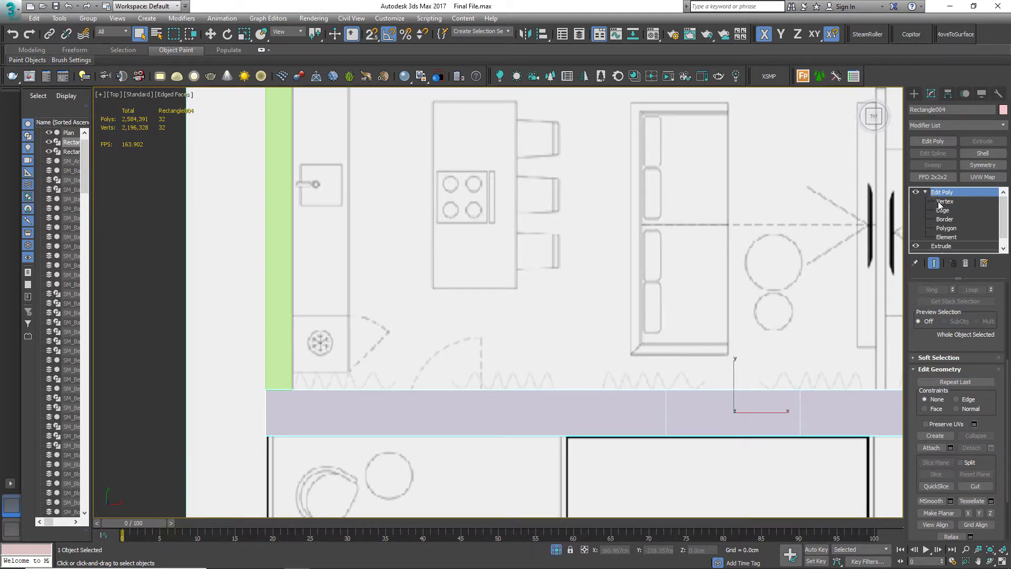
pyautogui.click(945, 200)
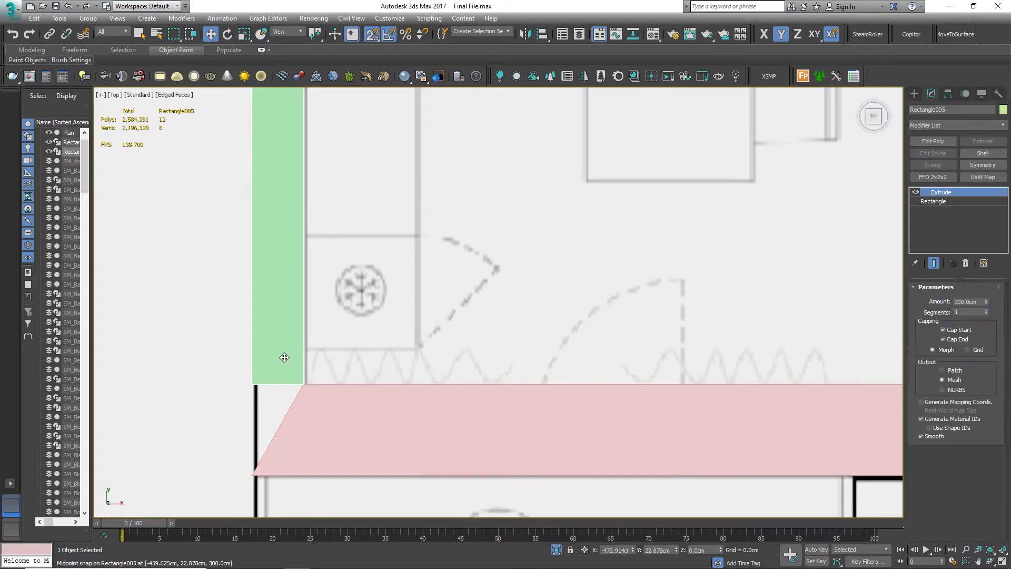
pyautogui.click(933, 140)
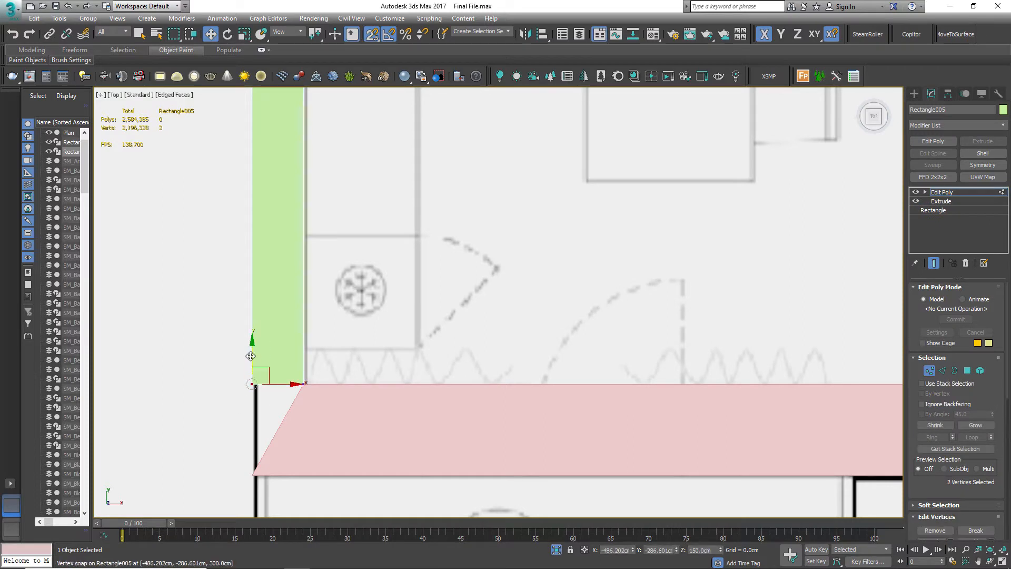
pyautogui.moveTo(250, 383); pyautogui.dragTo(254, 469)
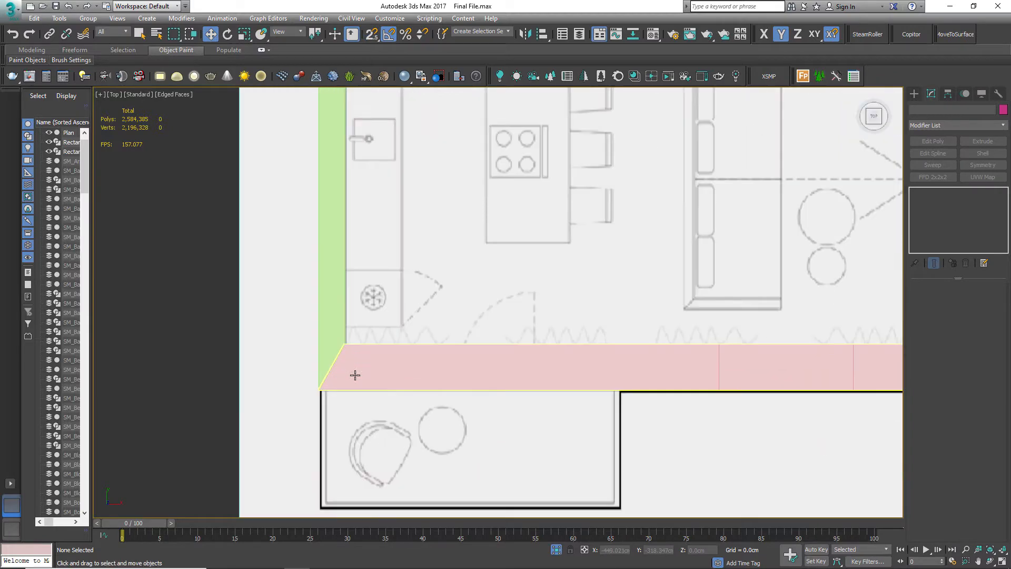
pyautogui.click(355, 374)
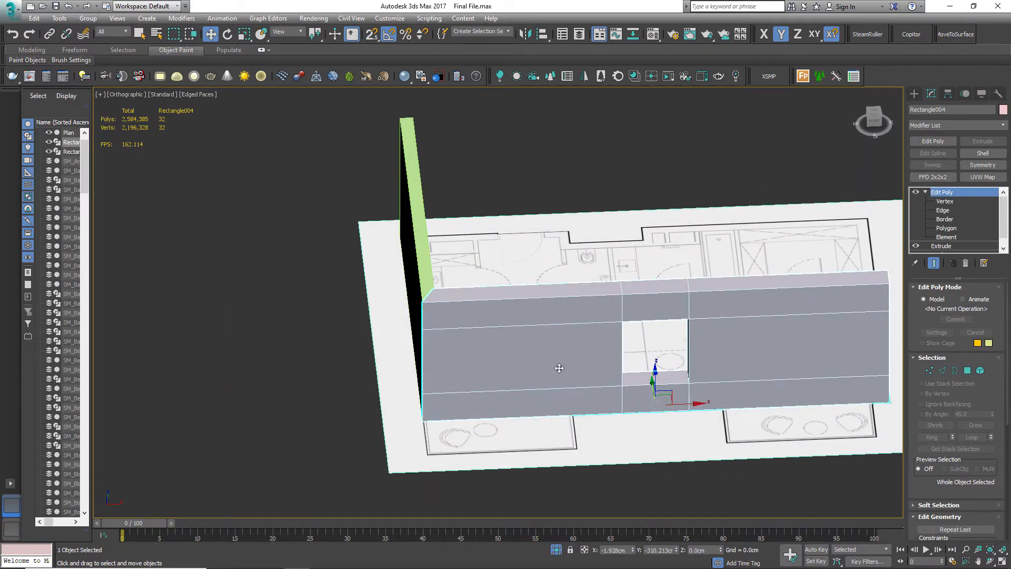
pyautogui.moveTo(559, 368); pyautogui.dragTo(574, 351)
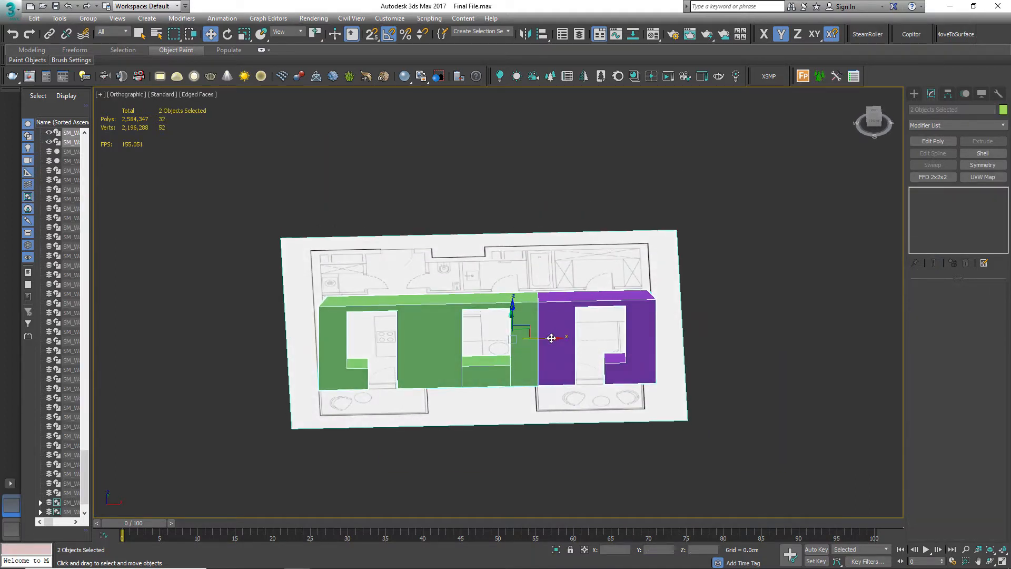
# Orbit around the green and purple wall pieces, view them from Front, and start a Line shape
pyautogui.moveTo(551, 337); pyautogui.dragTo(818, 353)
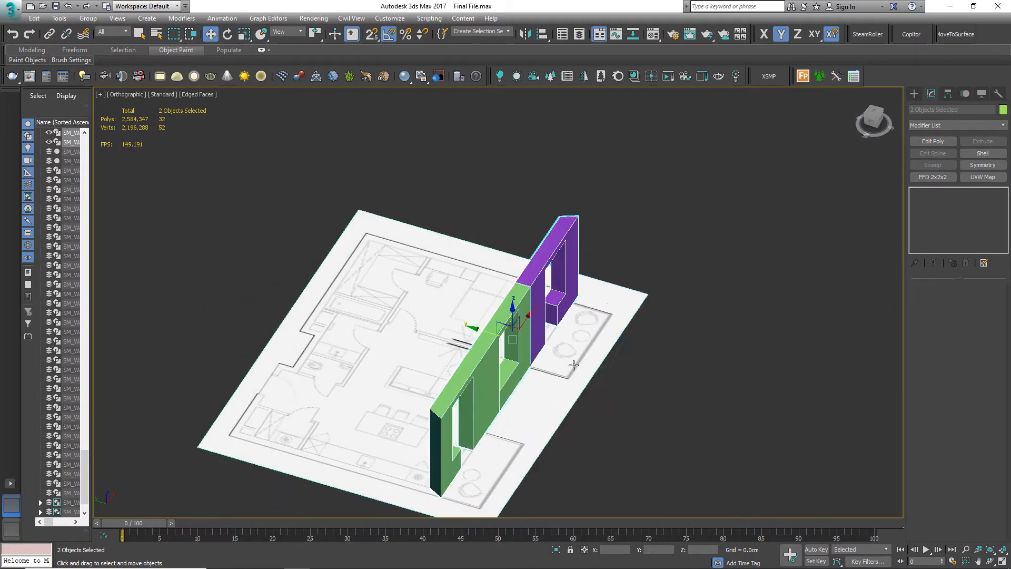
pyautogui.press('F')
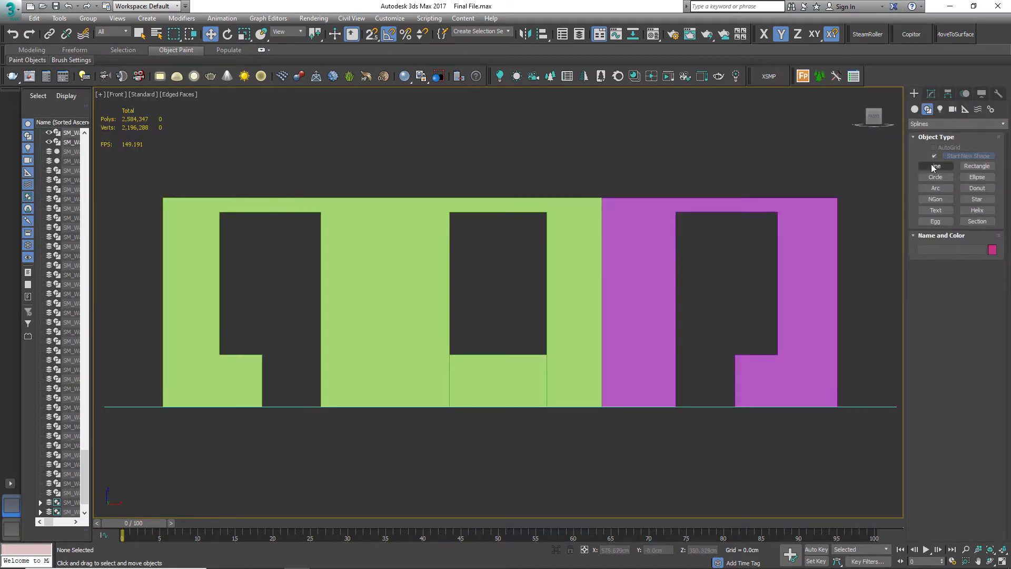
pyautogui.click(935, 166)
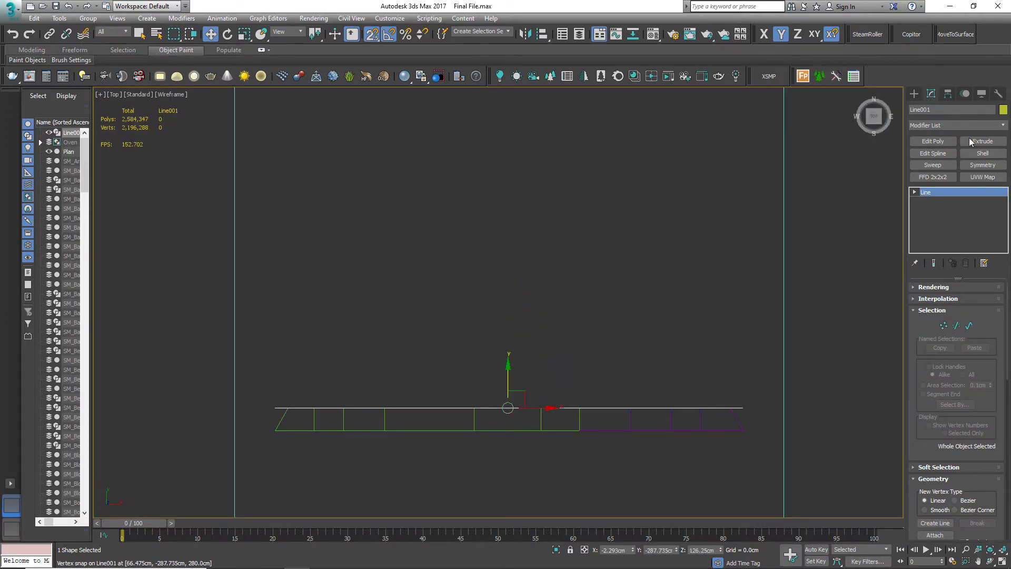
# Extrude the traced line by 30 cm with 4 segments
pyautogui.click(983, 141)
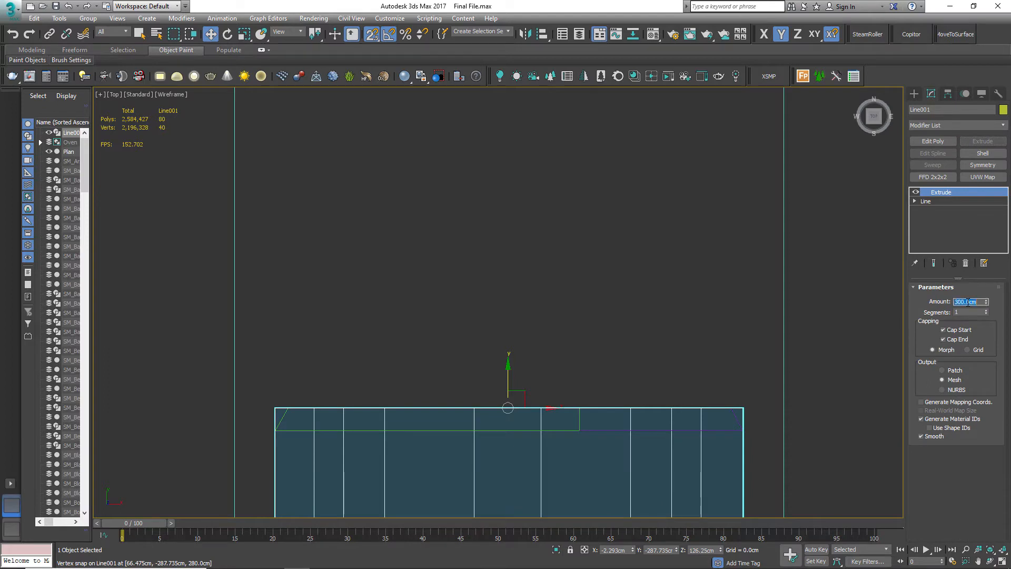
pyautogui.write('30.0cm')
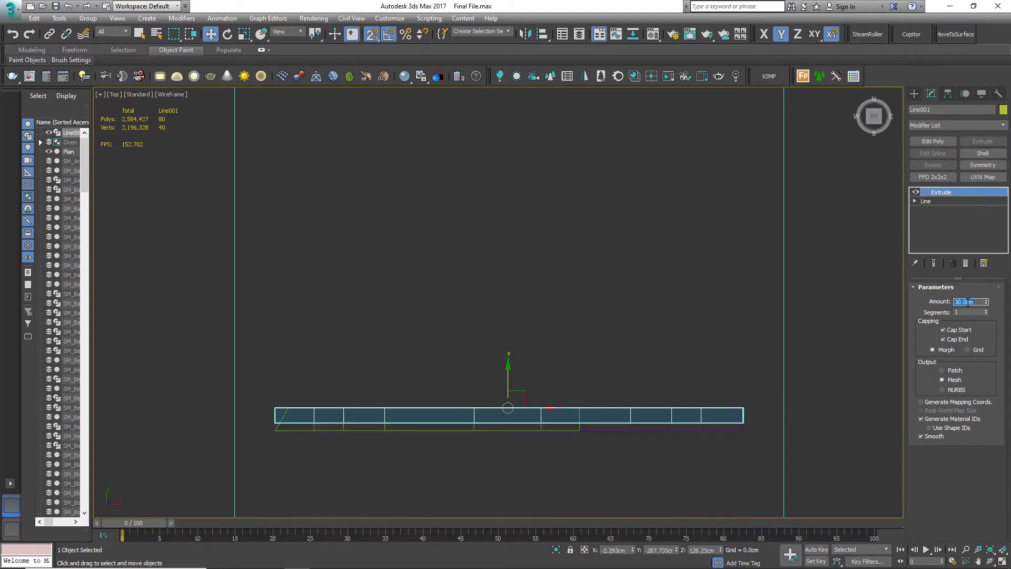
pyautogui.write('4')
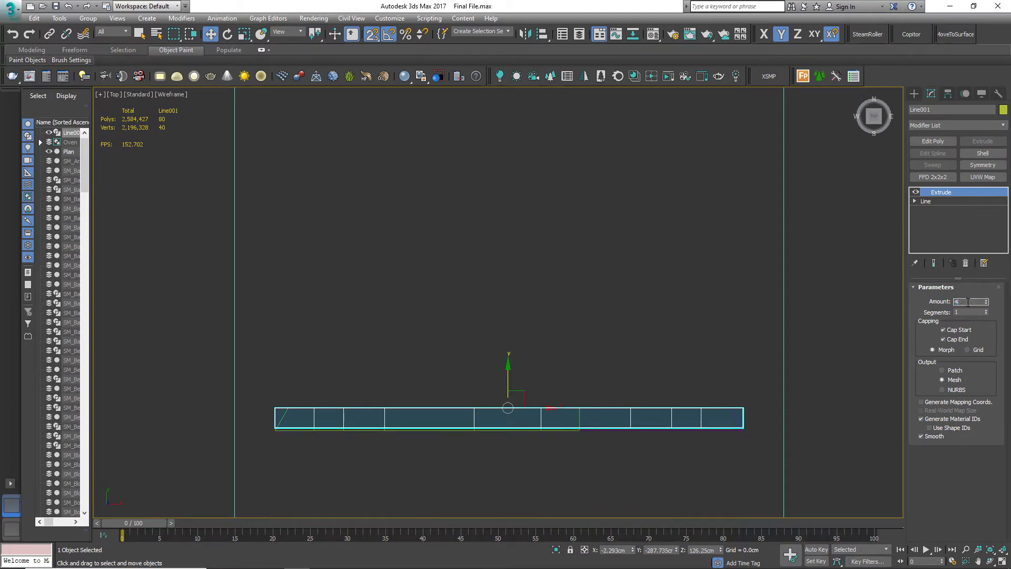
# Add Edit Poly, snap the lower row of vertices onto the wall corner, and orbit to check
pyautogui.click(932, 140)
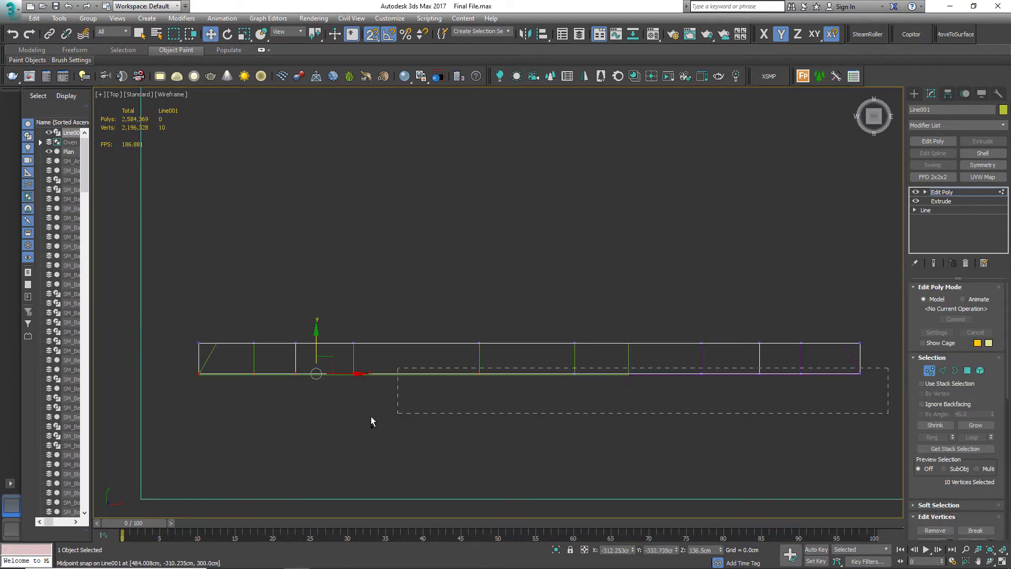
pyautogui.moveTo(316, 373); pyautogui.dragTo(528, 372)
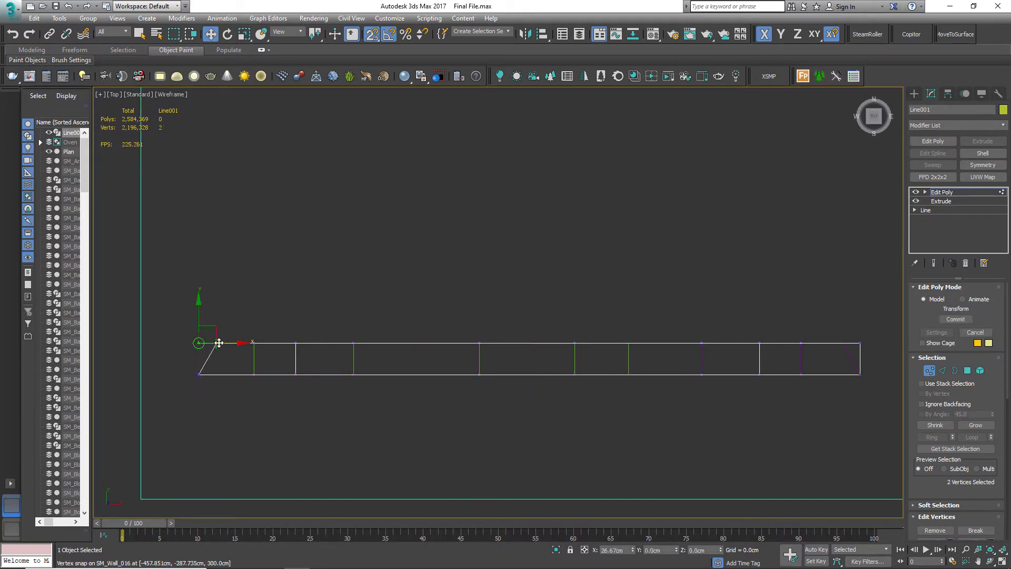
pyautogui.moveTo(219, 342); pyautogui.dragTo(861, 342)
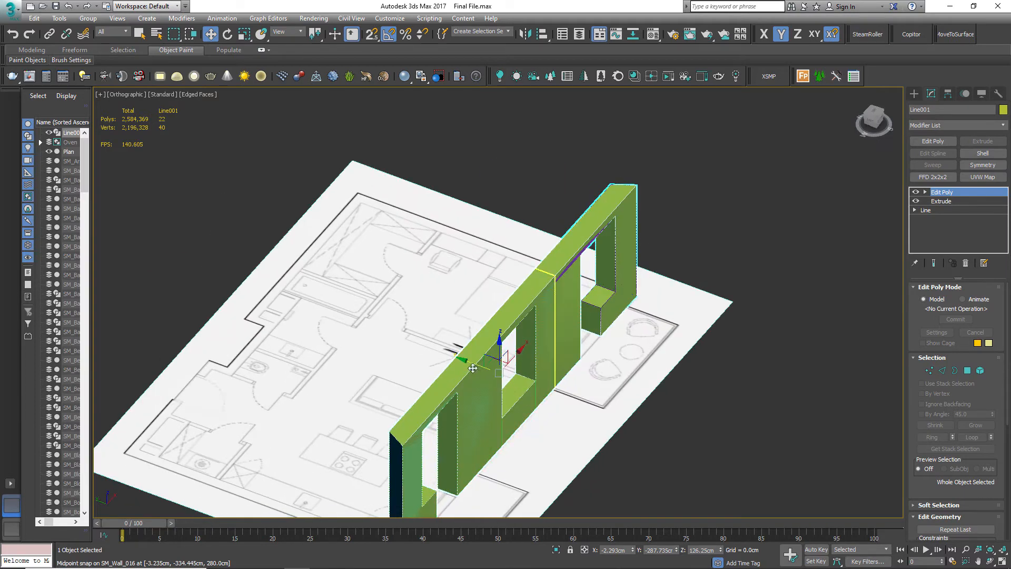
pyautogui.moveTo(474, 367); pyautogui.dragTo(457, 270)
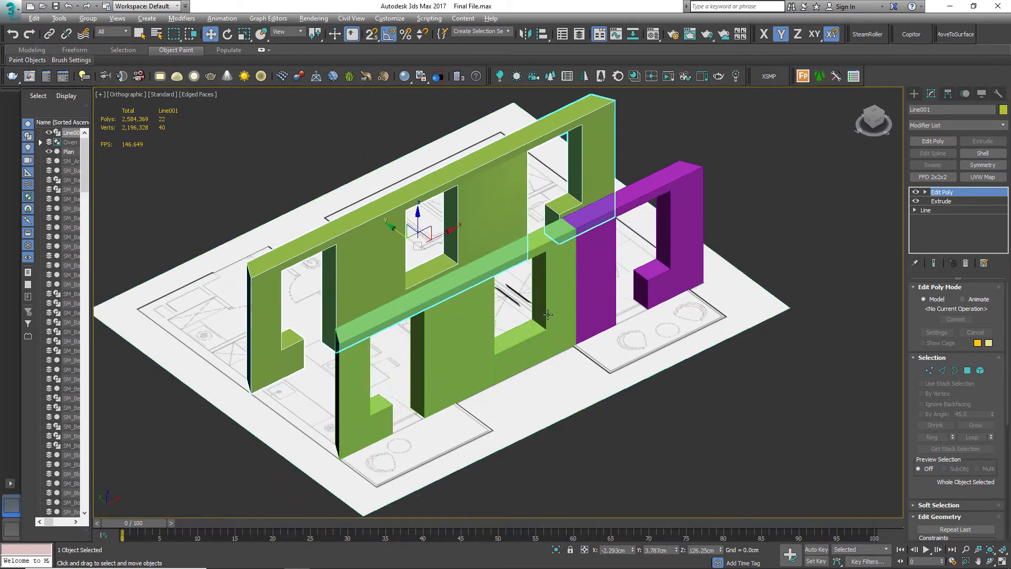
pyautogui.moveTo(548, 314); pyautogui.dragTo(534, 333)
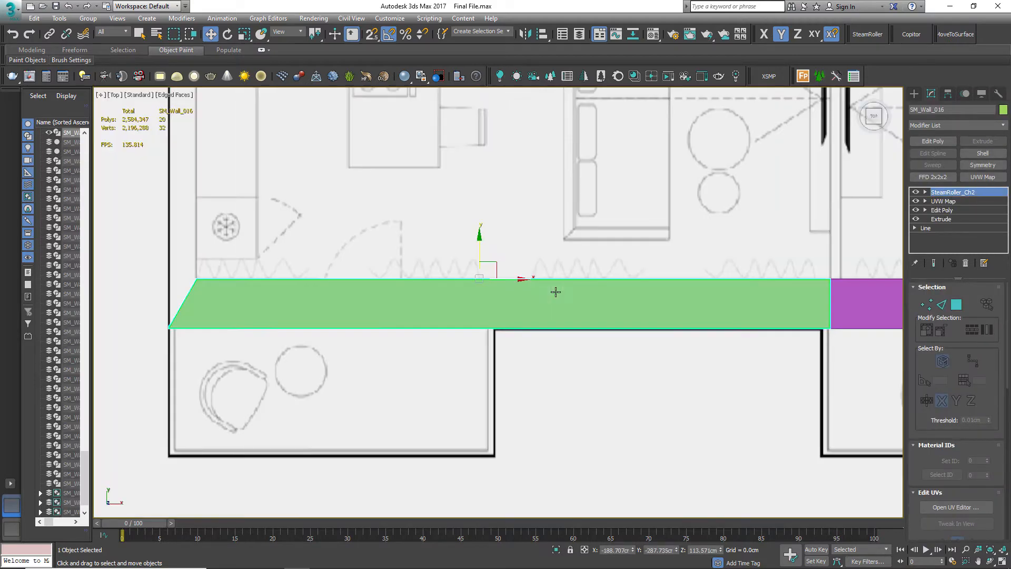
pyautogui.moveTo(449, 307)
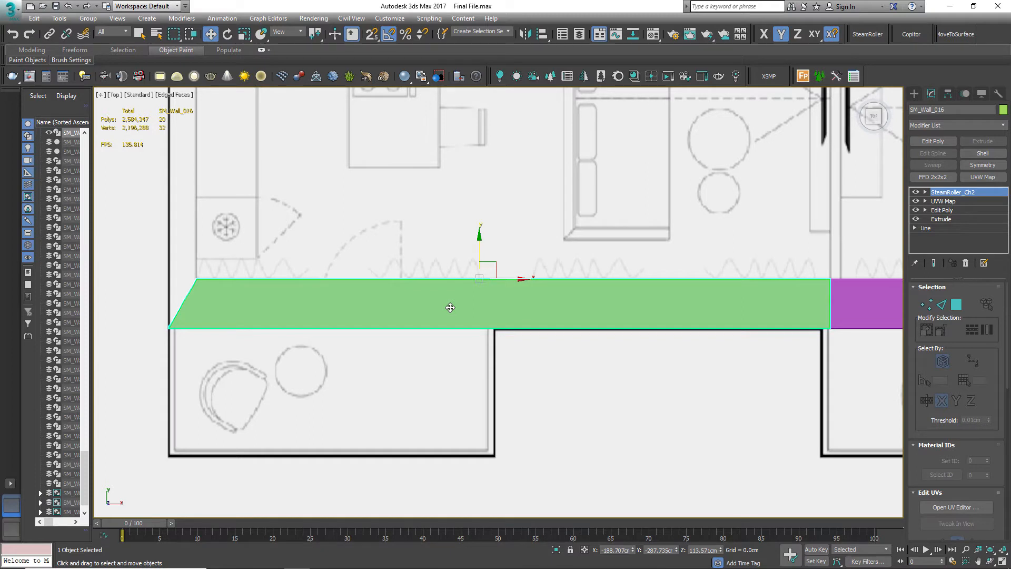
pyautogui.moveTo(446, 312)
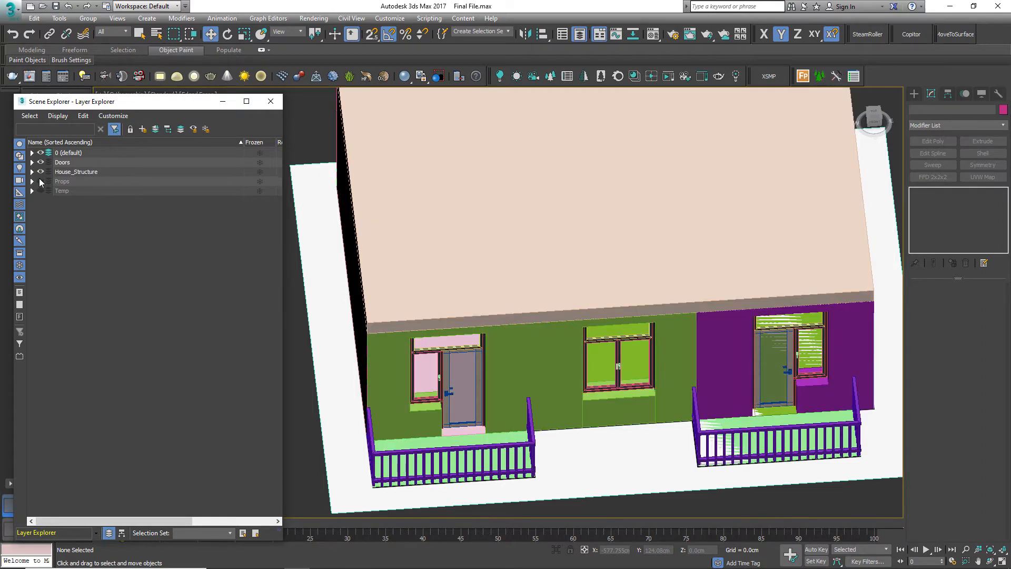
# Expand and collapse the Doors and Props layers, then expand House_Structure to list its objects
pyautogui.click(32, 161)
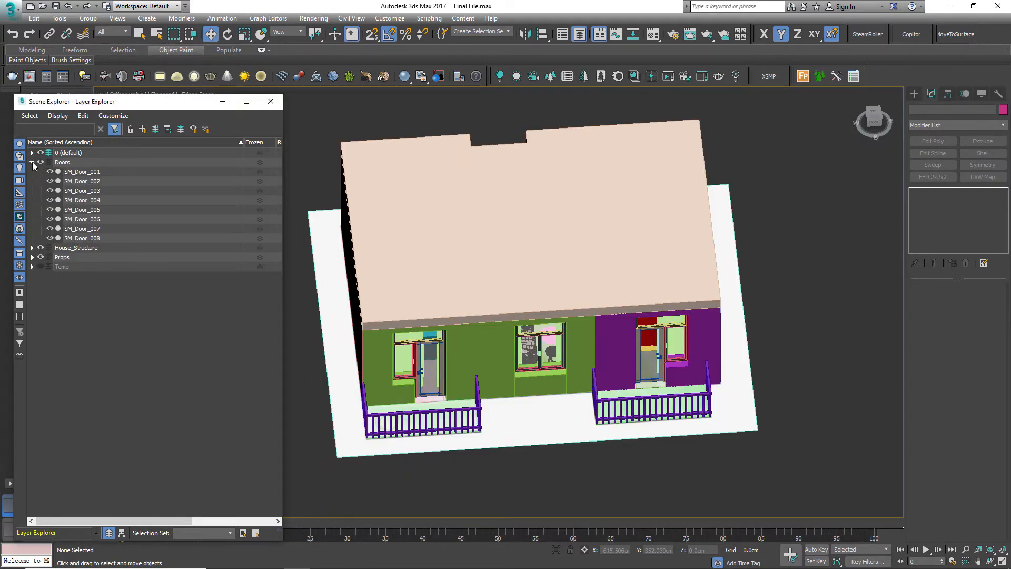
pyautogui.click(31, 163)
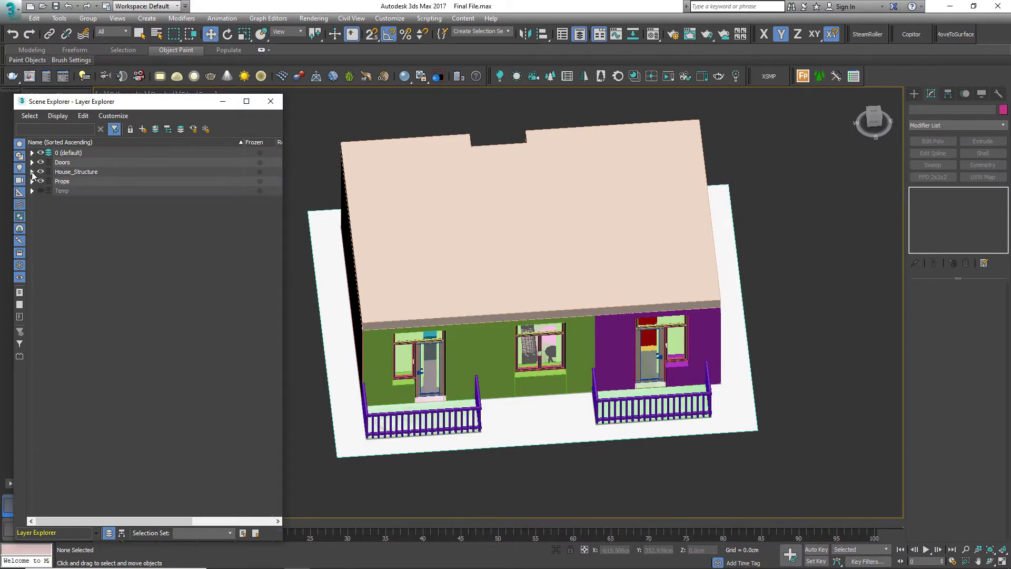
pyautogui.click(32, 181)
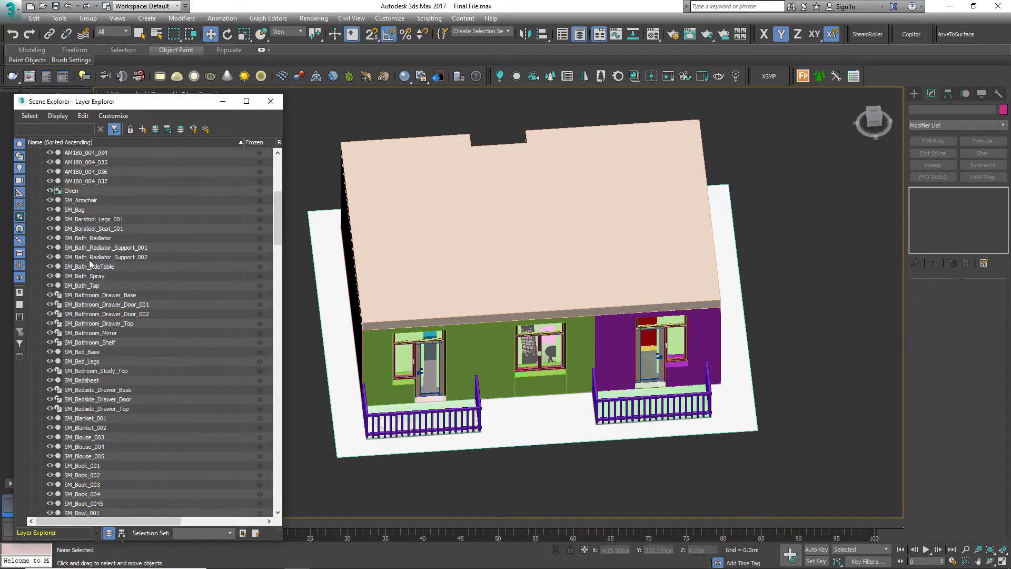
pyautogui.scroll(-3)
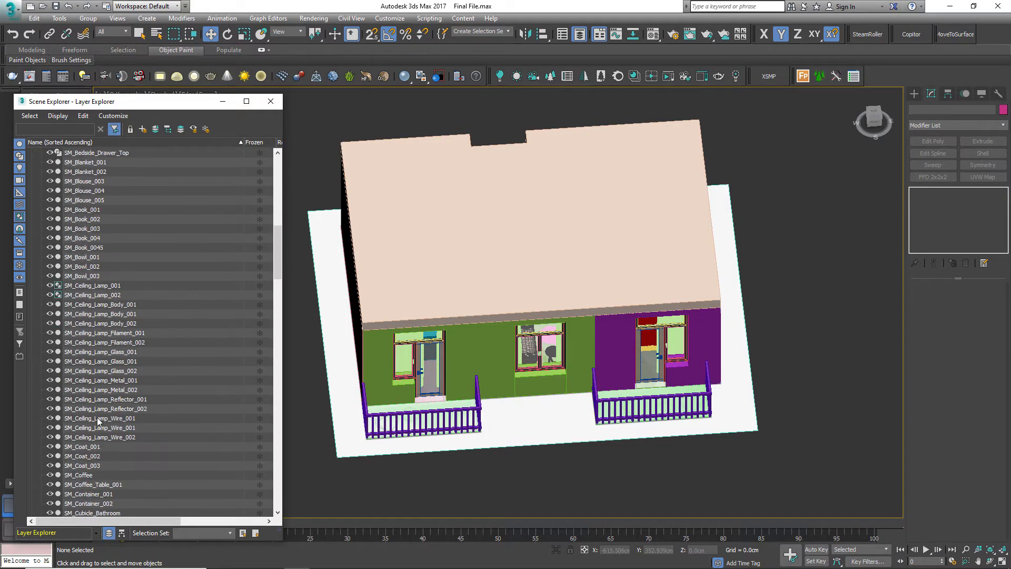
pyautogui.scroll(-3)
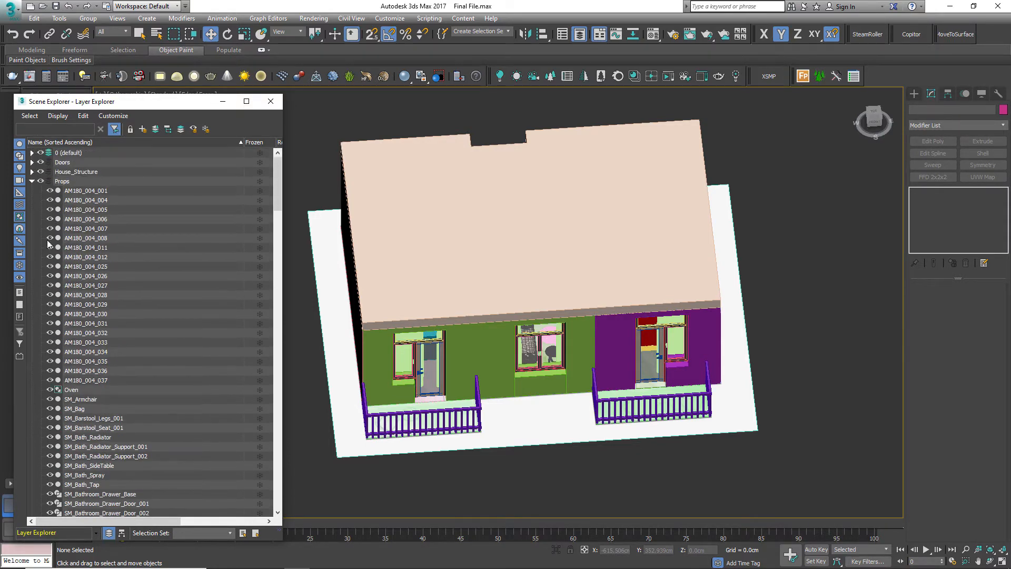
pyautogui.click(33, 171)
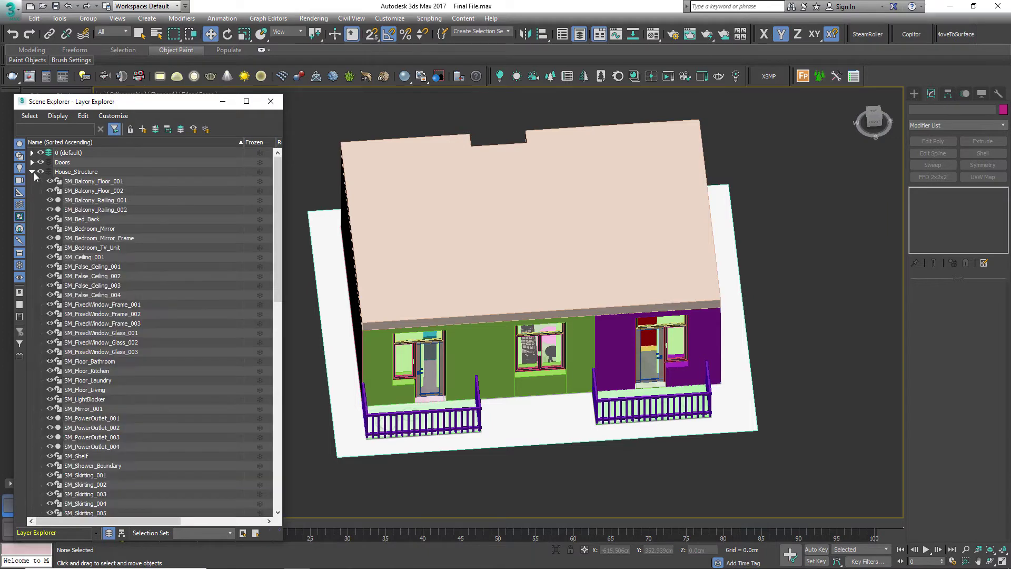
pyautogui.scroll(-3)
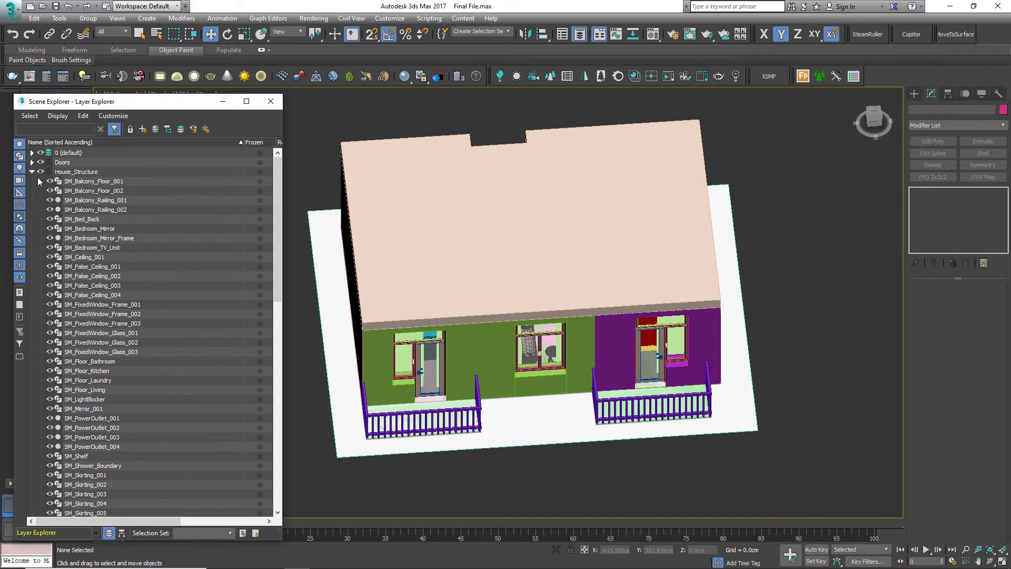
pyautogui.click(32, 172)
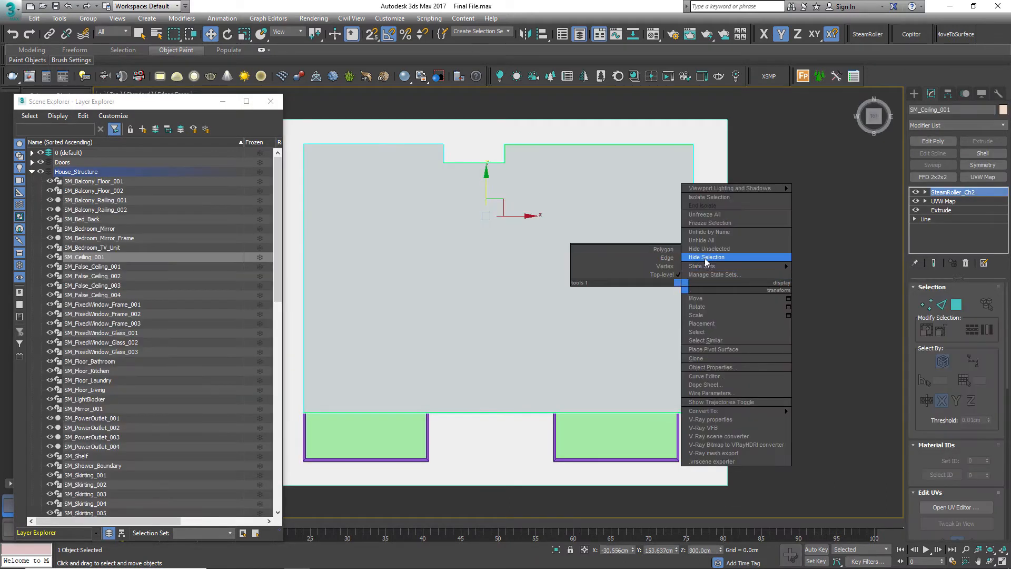
# Hide SM_Ceiling_001 and the false ceilings SM_False_Ceiling_001–004
pyautogui.click(707, 257)
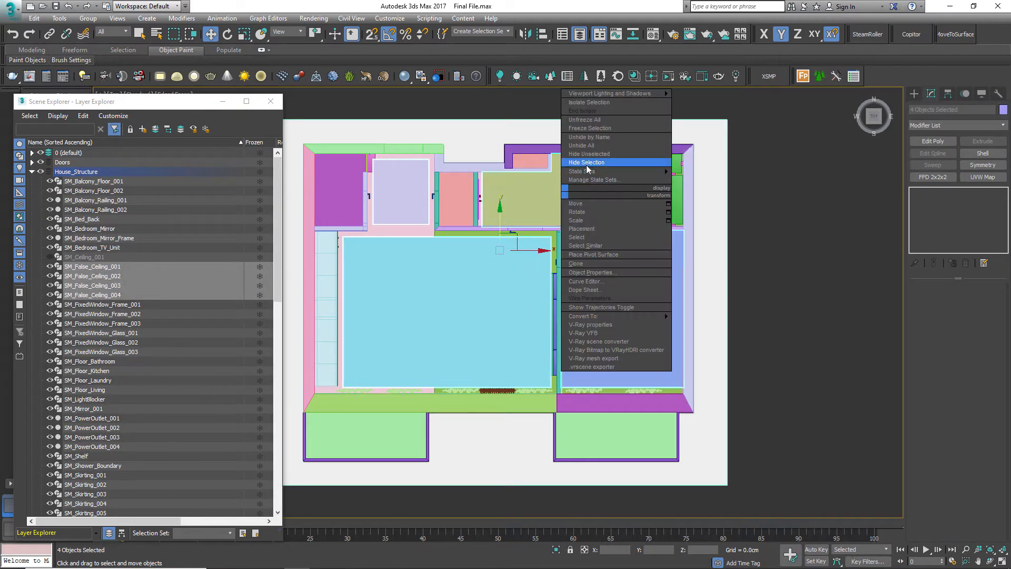
pyautogui.click(586, 163)
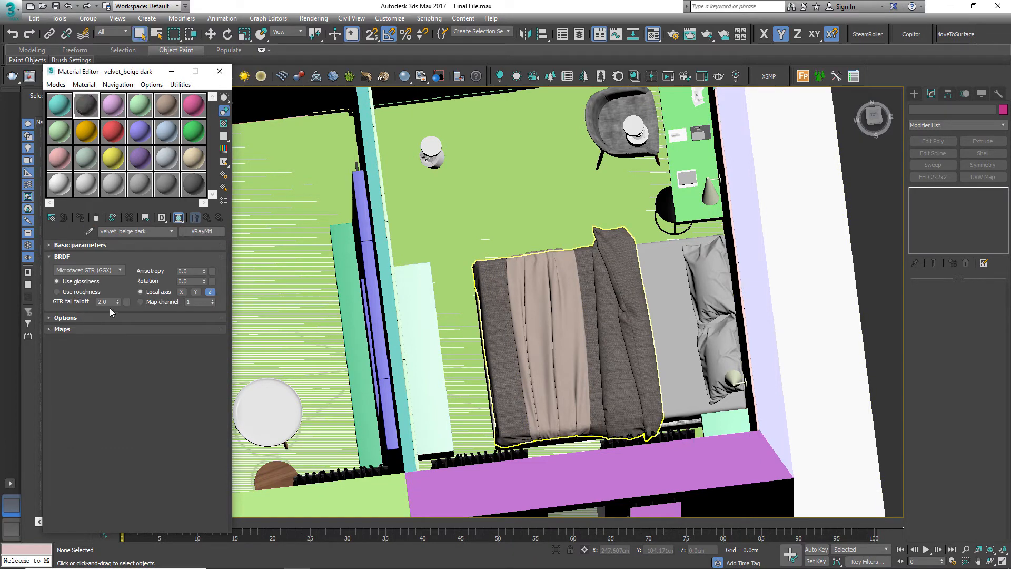
# Browse scene materials from velvet_beige dark to the two-slot Material #52 Multi/Sub-Object
pyautogui.click(62, 329)
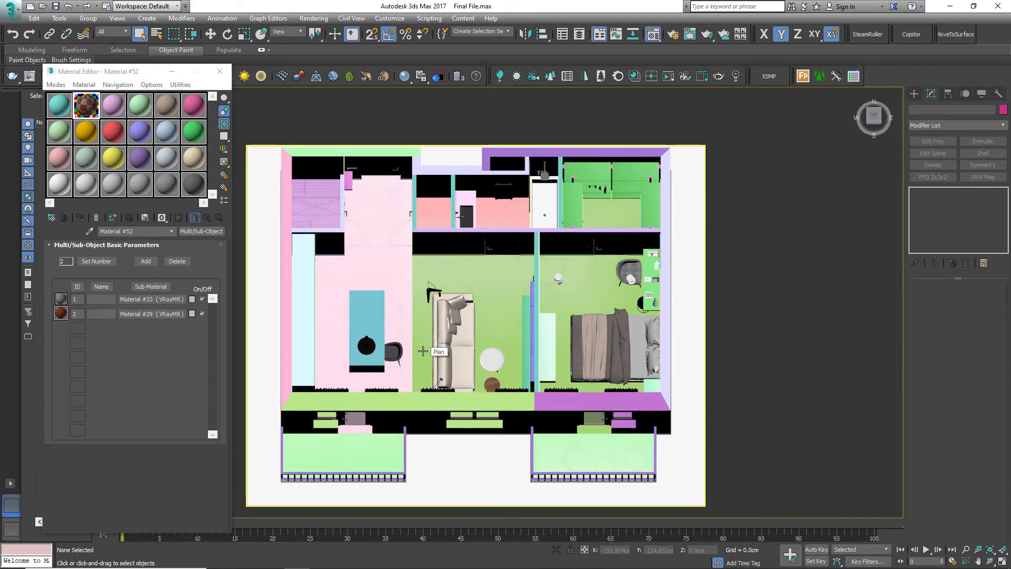
pyautogui.moveTo(783, 315)
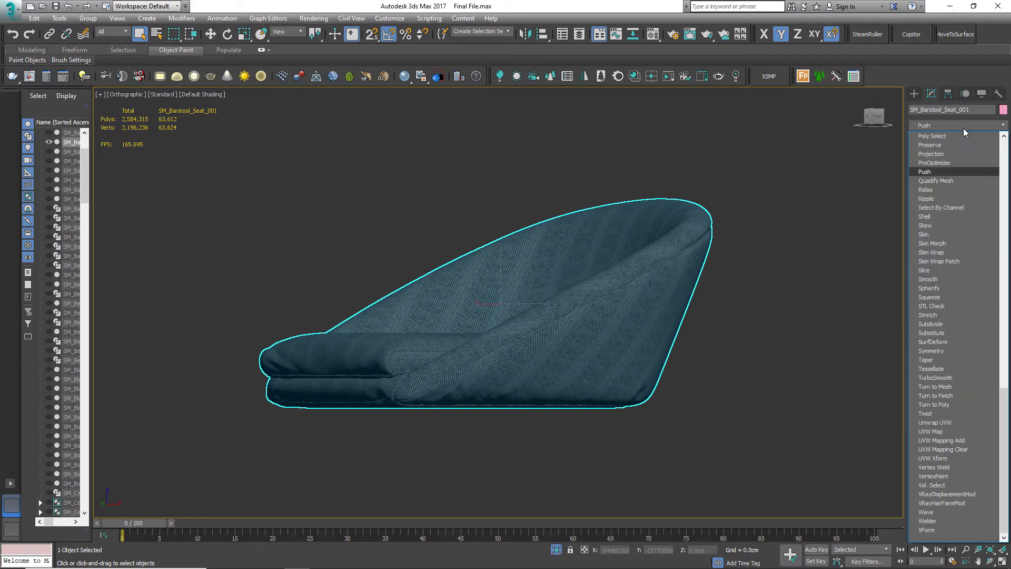
# Add ProOptimizer to the barstool seat with Keep Textures enabled and calculate it
pyautogui.click(934, 163)
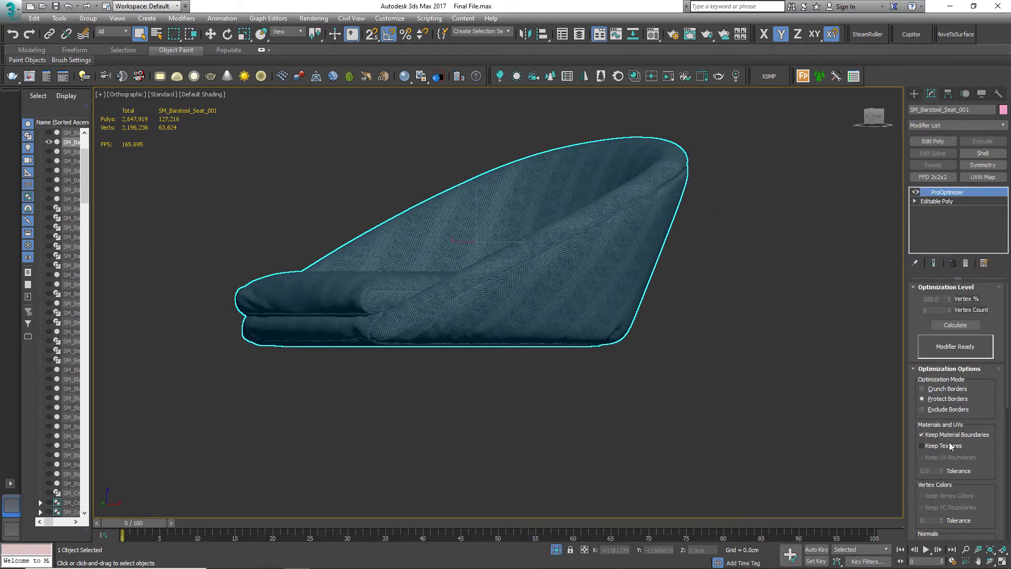
pyautogui.click(922, 445)
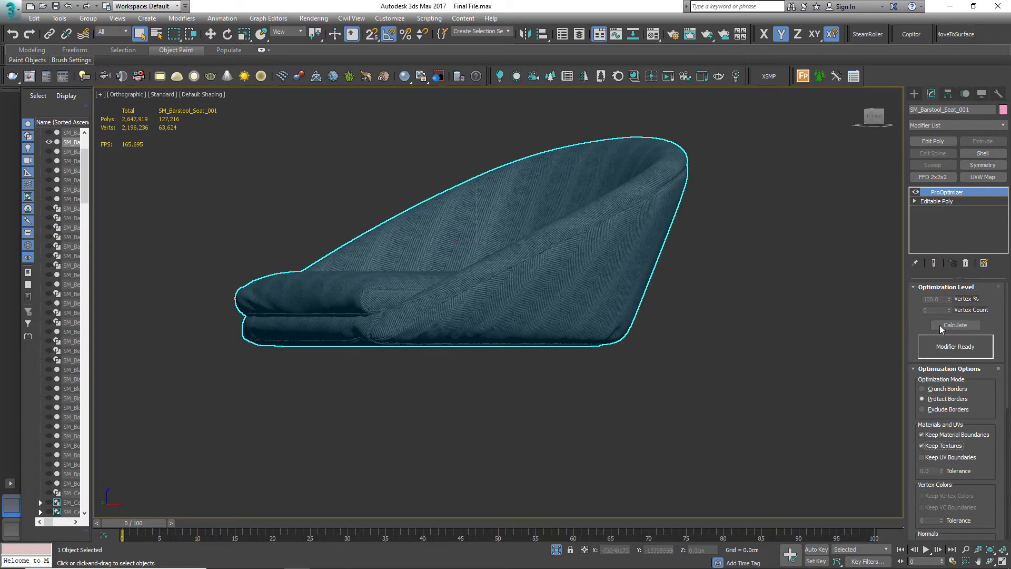
pyautogui.click(955, 325)
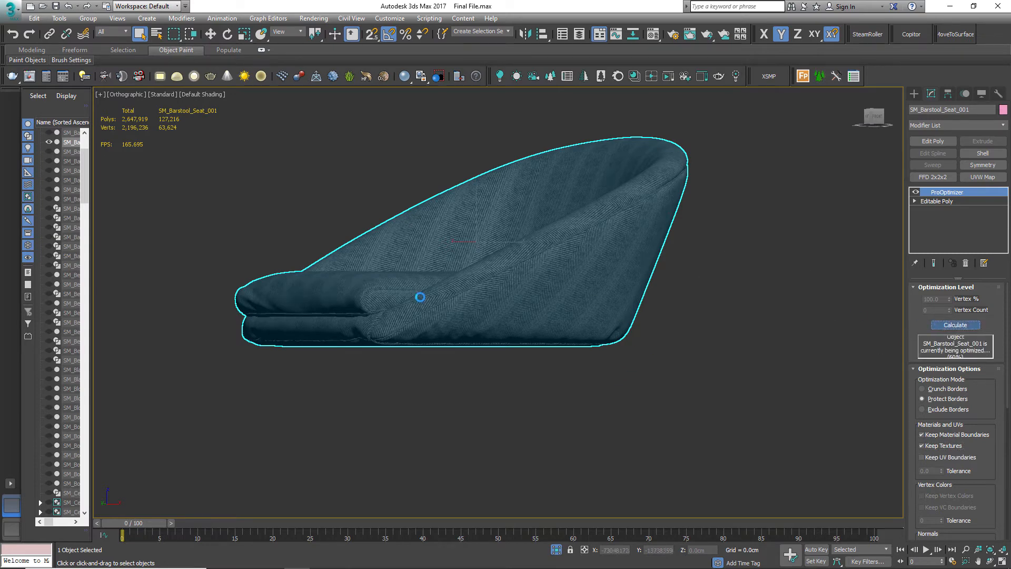
pyautogui.click(955, 324)
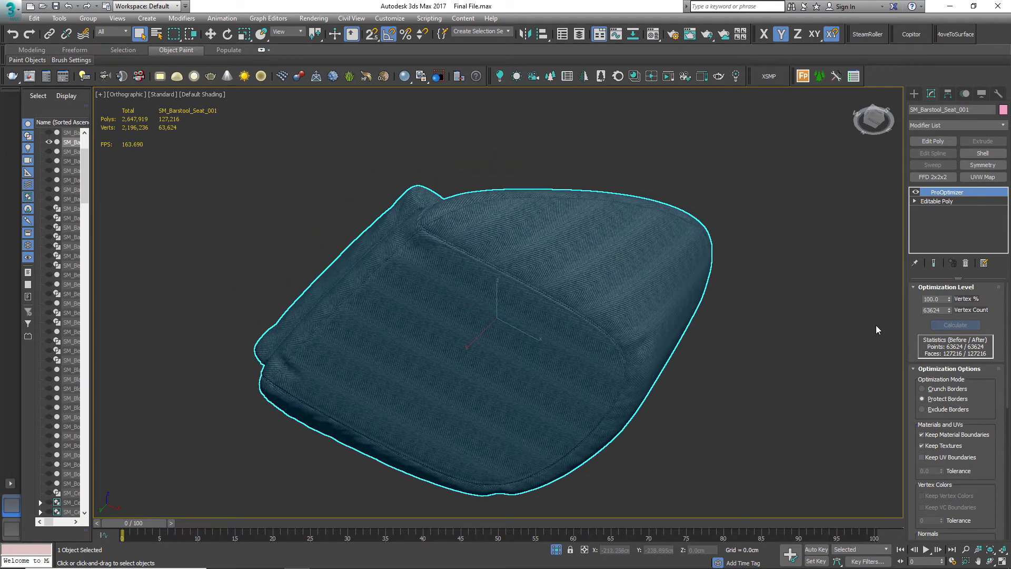
# Raise ProOptimizer Vertex % on SM_Barstool_Seat_001 to 20, then 25, orbiting to inspect the fabric-textured seat
pyautogui.click(932, 298)
pyautogui.write('15')
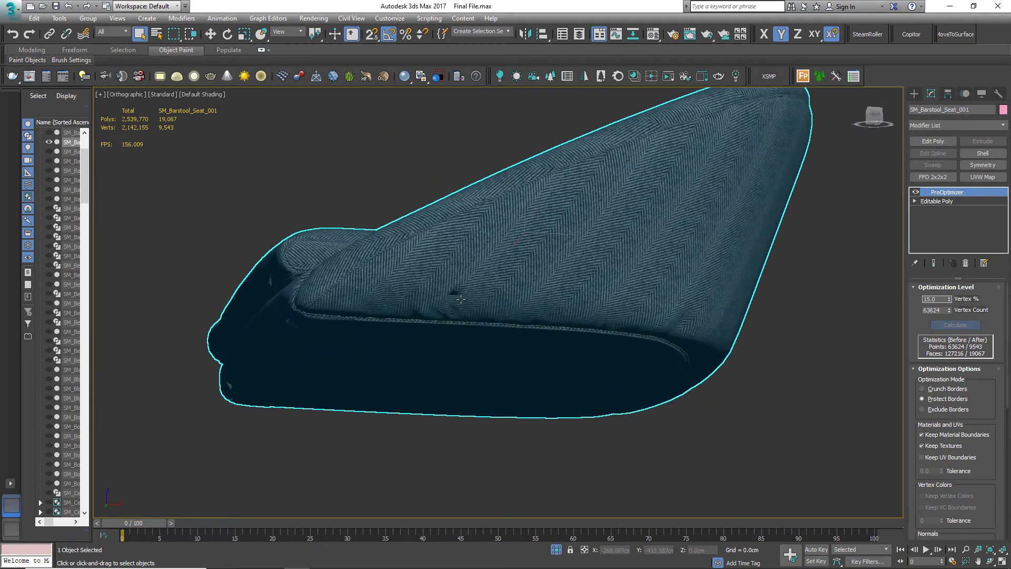
pyautogui.click(929, 299)
pyautogui.write('20')
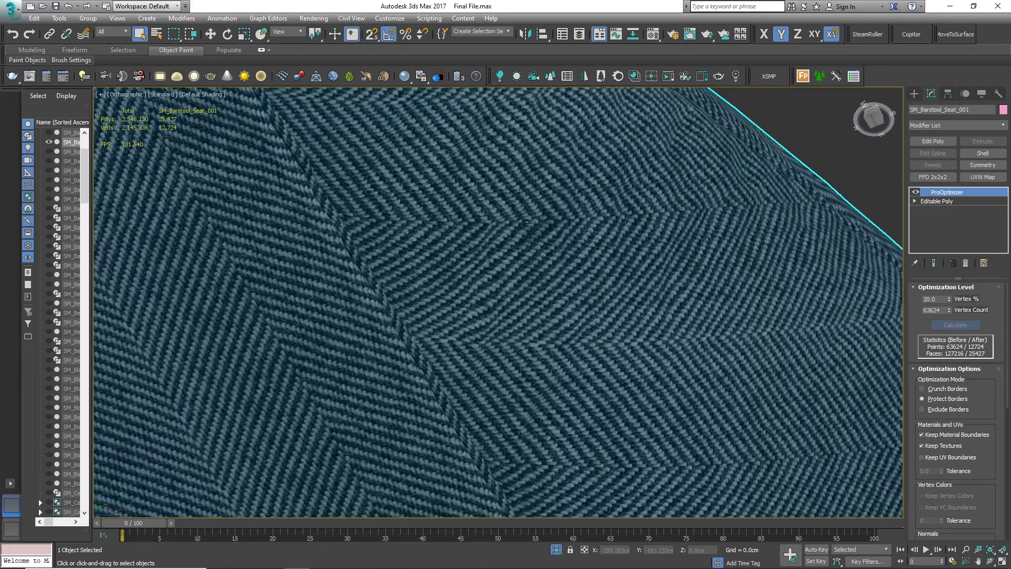
pyautogui.scroll(-3)
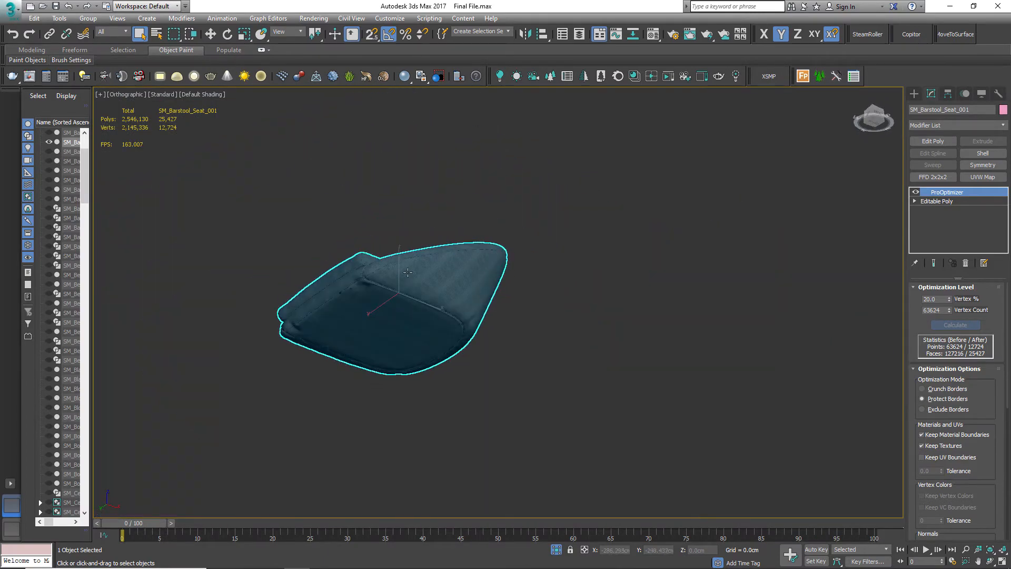
pyautogui.scroll(3)
pyautogui.write('25')
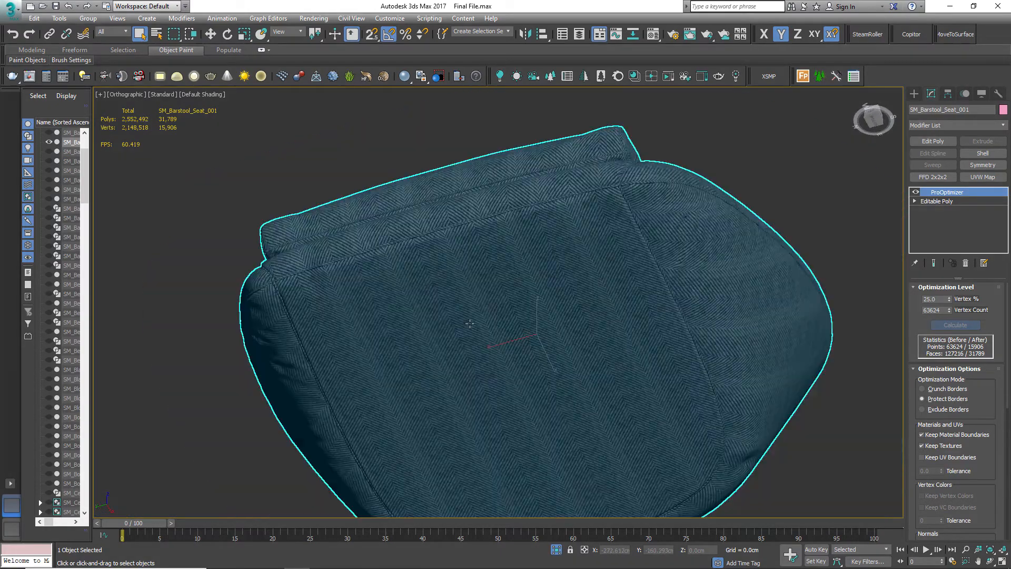
pyautogui.moveTo(469, 324); pyautogui.dragTo(740, 324)
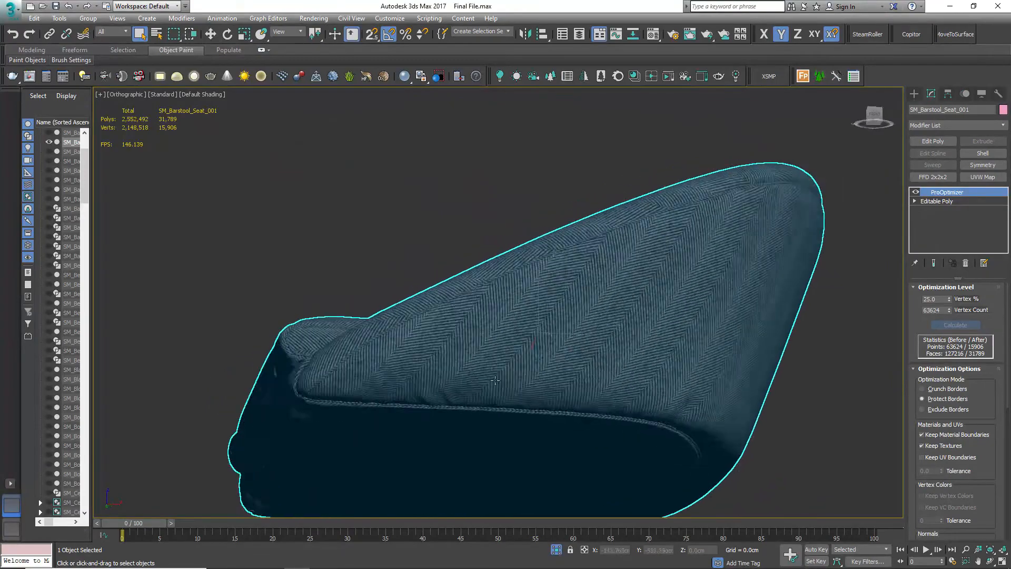
pyautogui.moveTo(496, 380); pyautogui.dragTo(619, 354)
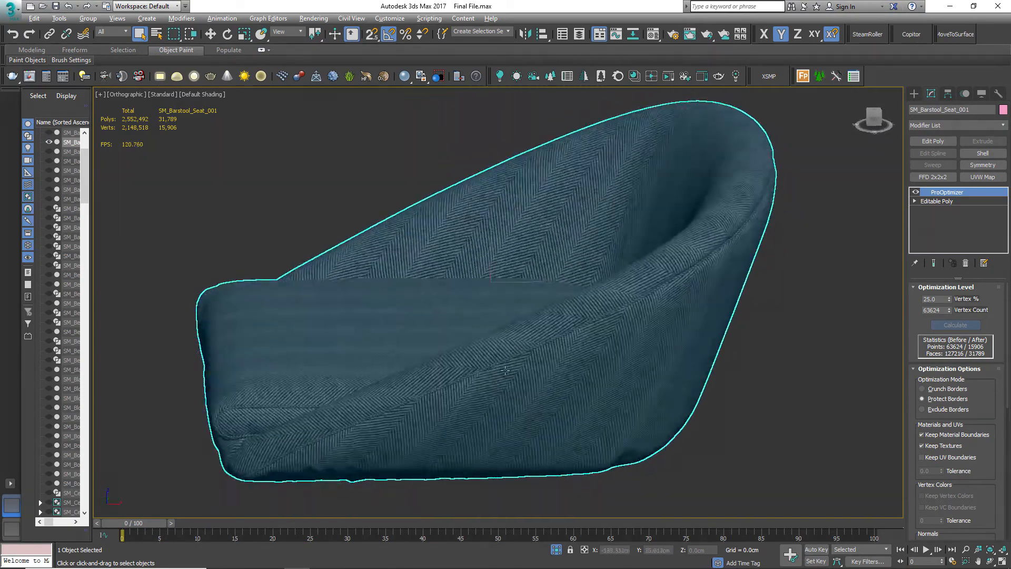
pyautogui.moveTo(502, 371); pyautogui.dragTo(381, 377)
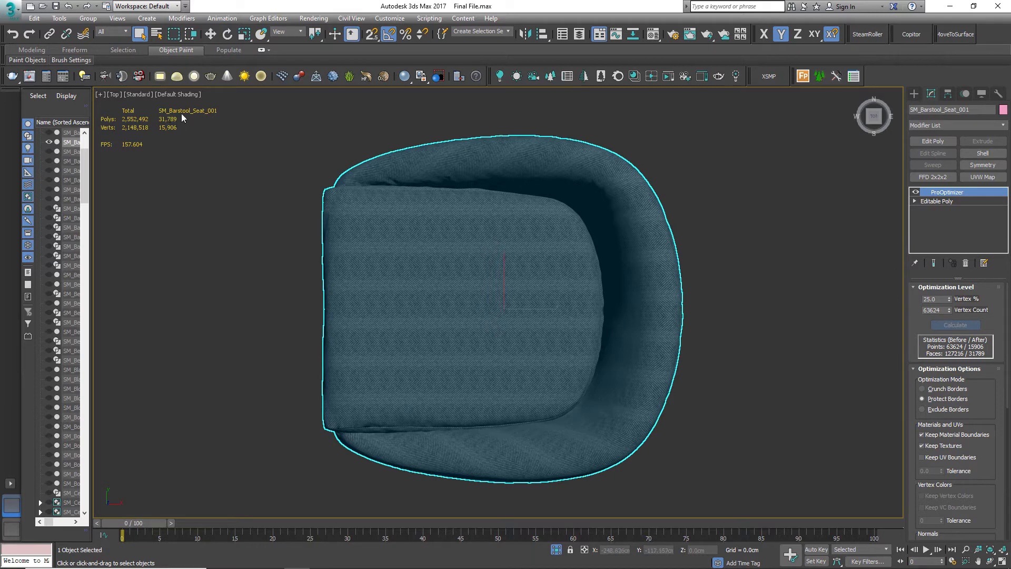
pyautogui.moveTo(160, 125)
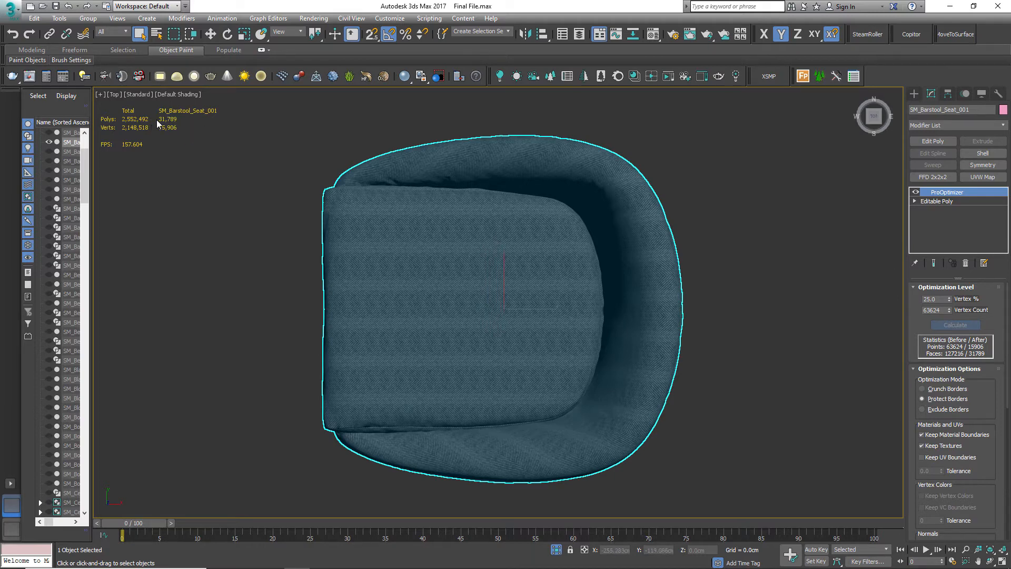
pyautogui.moveTo(170, 119)
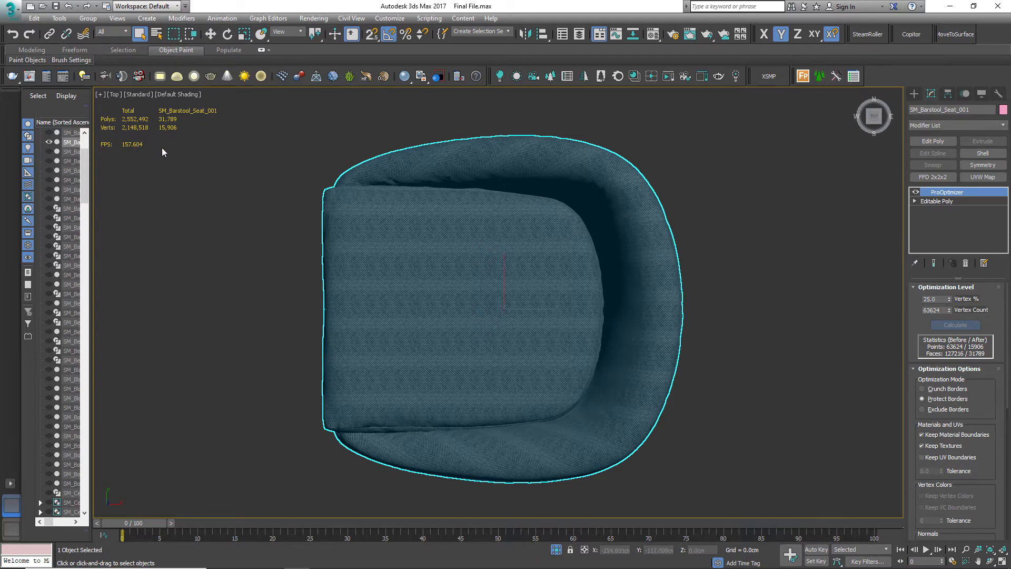
pyautogui.moveTo(696, 299)
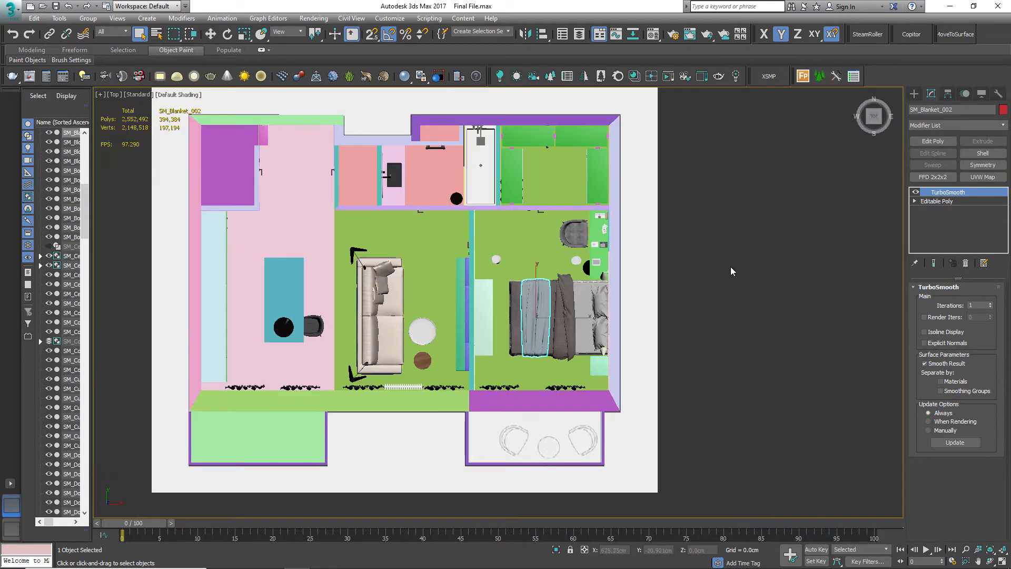
# Exit isolation mode so the full apartment plan shows in the Top viewport
pyautogui.click(733, 271)
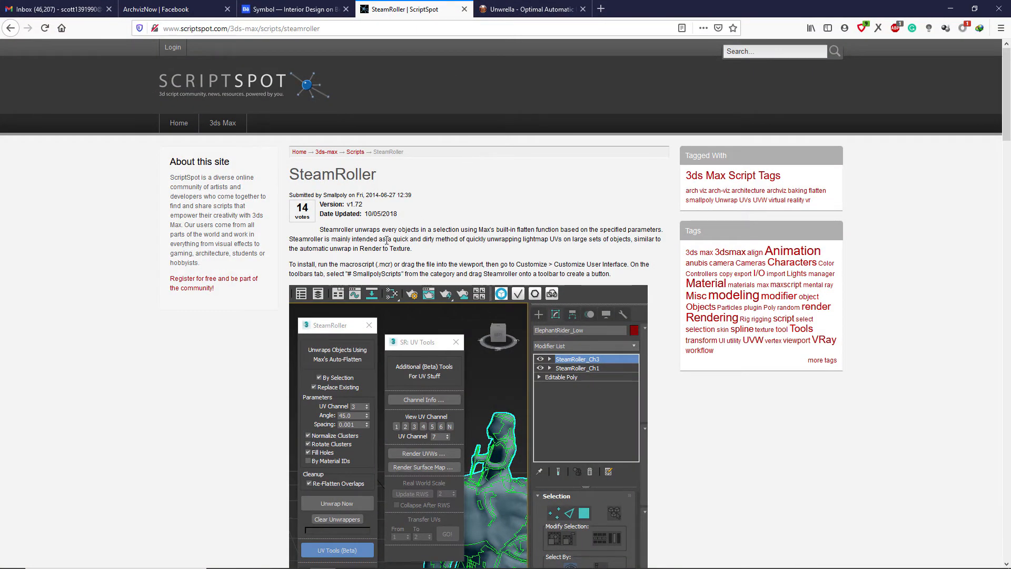
pyautogui.moveTo(252, 88)
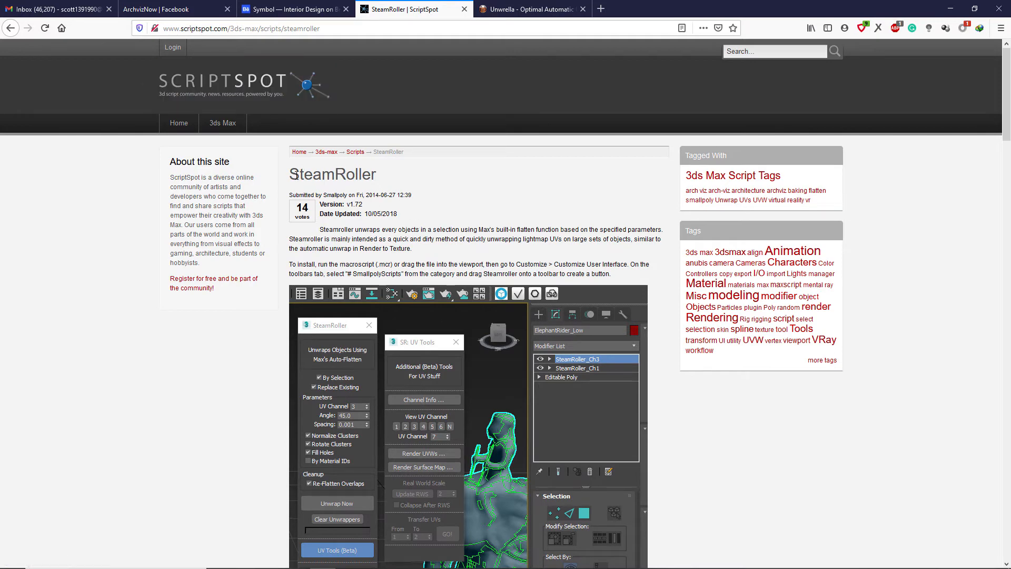
# Scroll the SteamRoller ScriptSpot page down to its .mcr attachment and back up
pyautogui.scroll(-3)
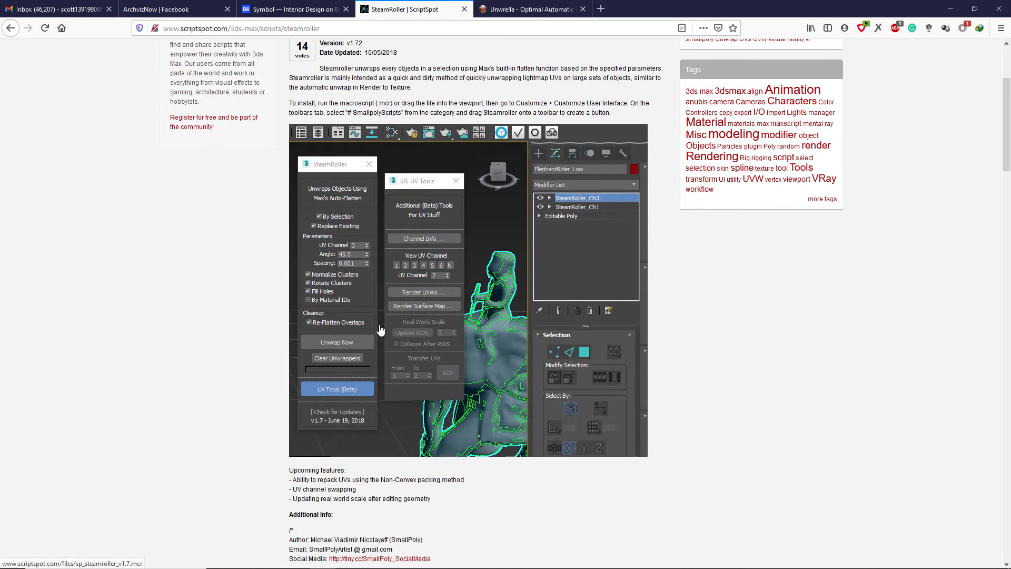
pyautogui.scroll(-3)
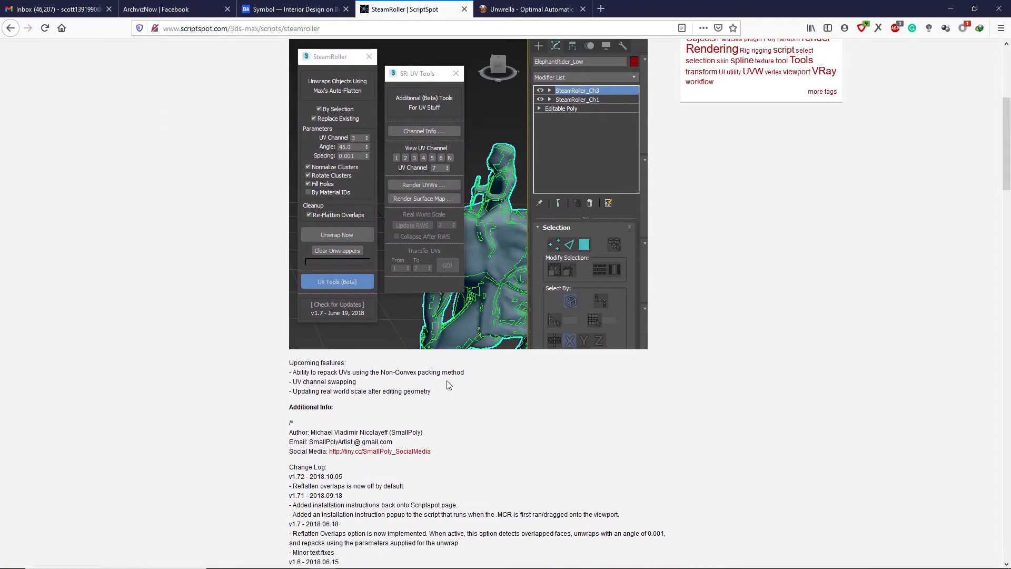
pyautogui.scroll(-3)
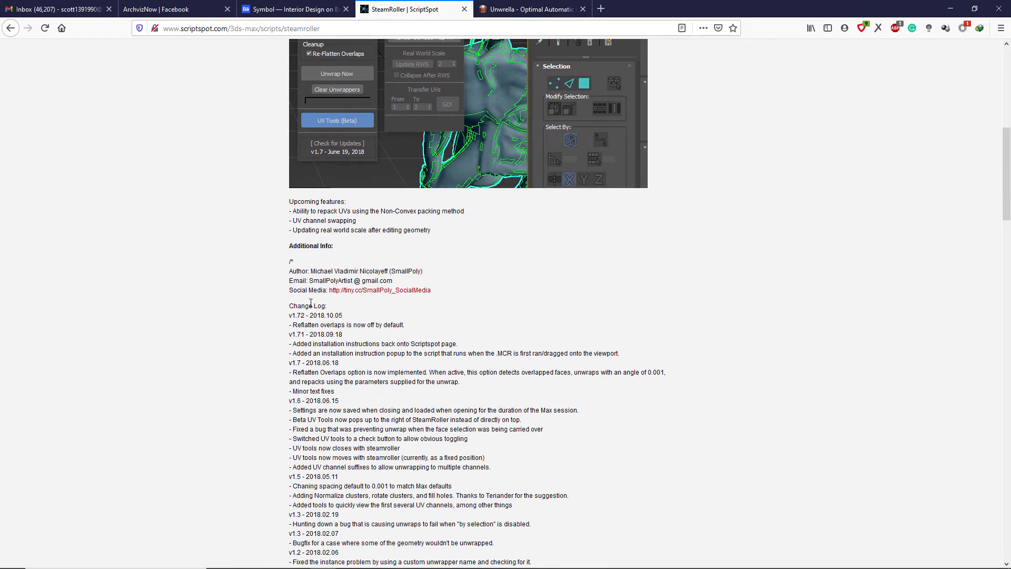
pyautogui.scroll(-3)
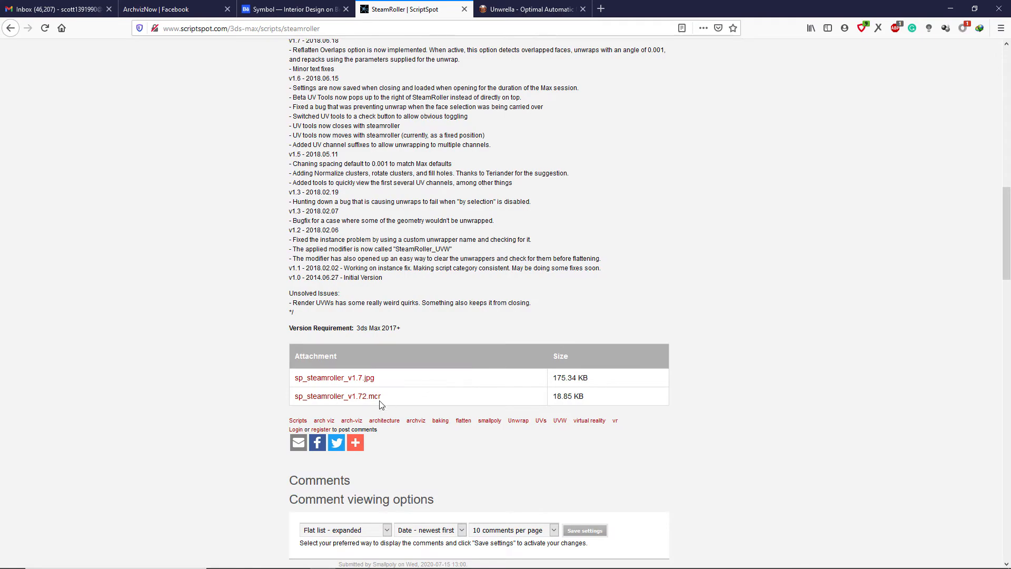
pyautogui.scroll(3)
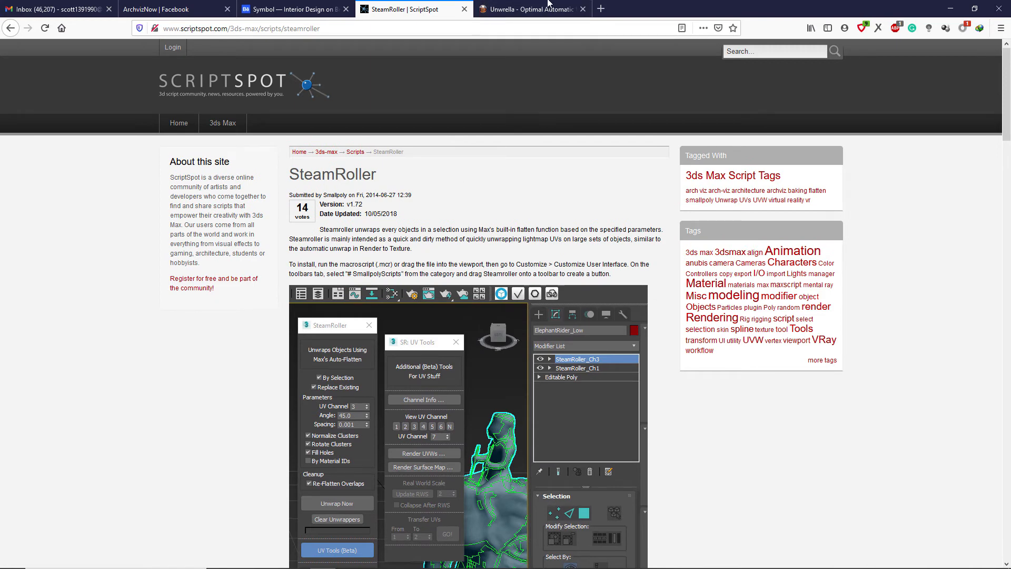
# Switch to the Unwrella website tab and scroll through the page and back to the top
pyautogui.click(529, 9)
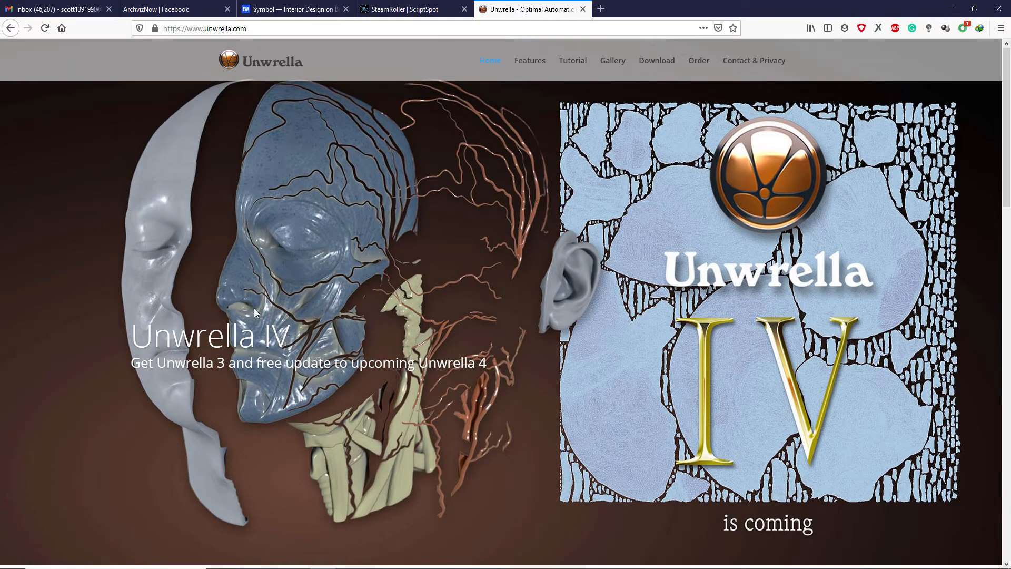
pyautogui.moveTo(325, 331)
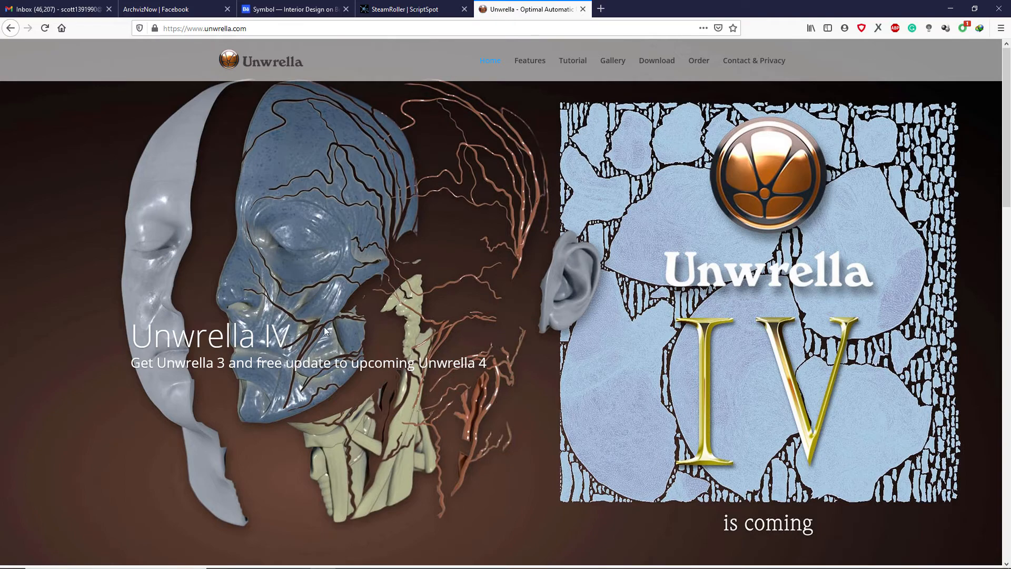
pyautogui.scroll(-3)
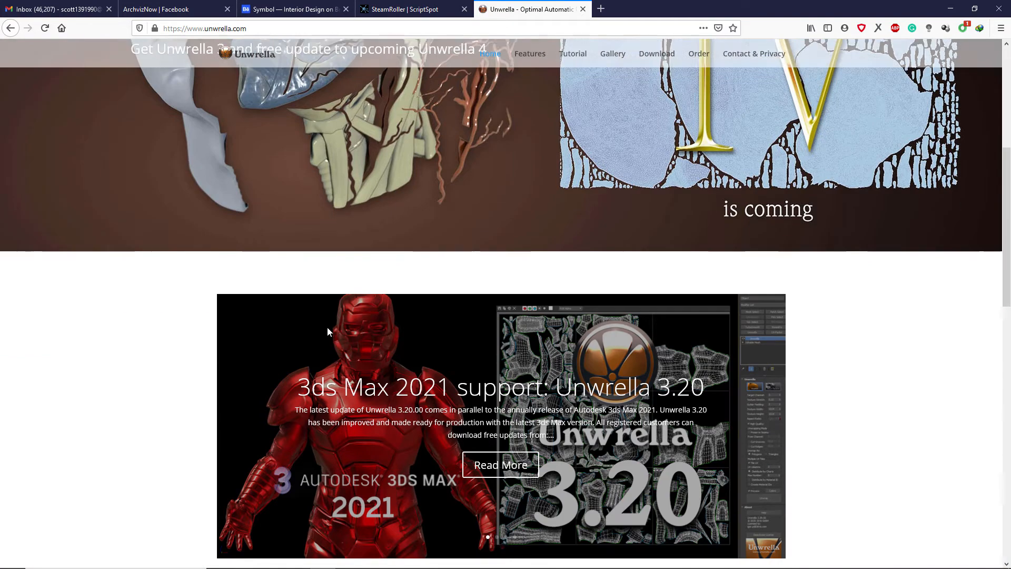
pyautogui.scroll(-3)
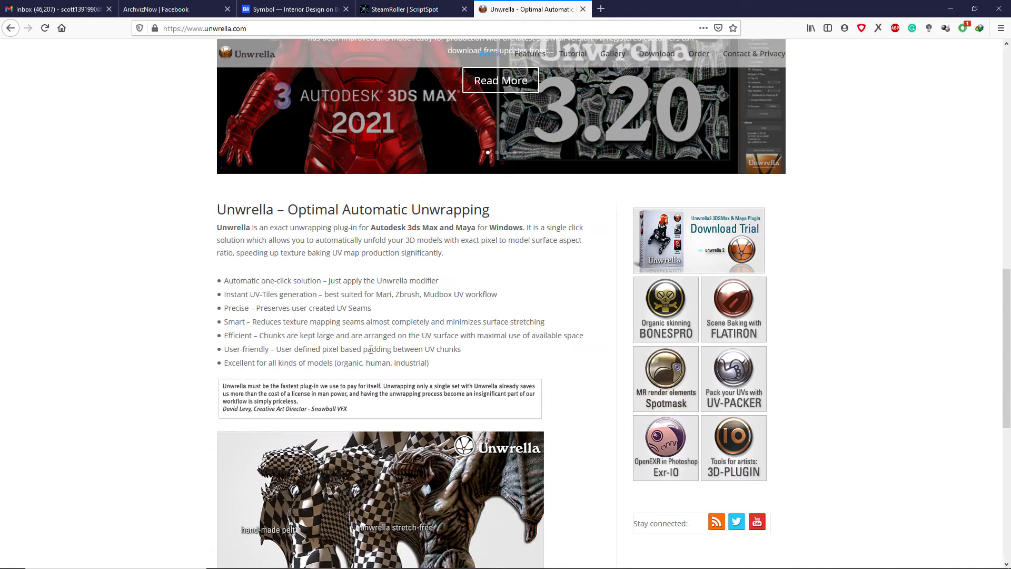
pyautogui.scroll(-3)
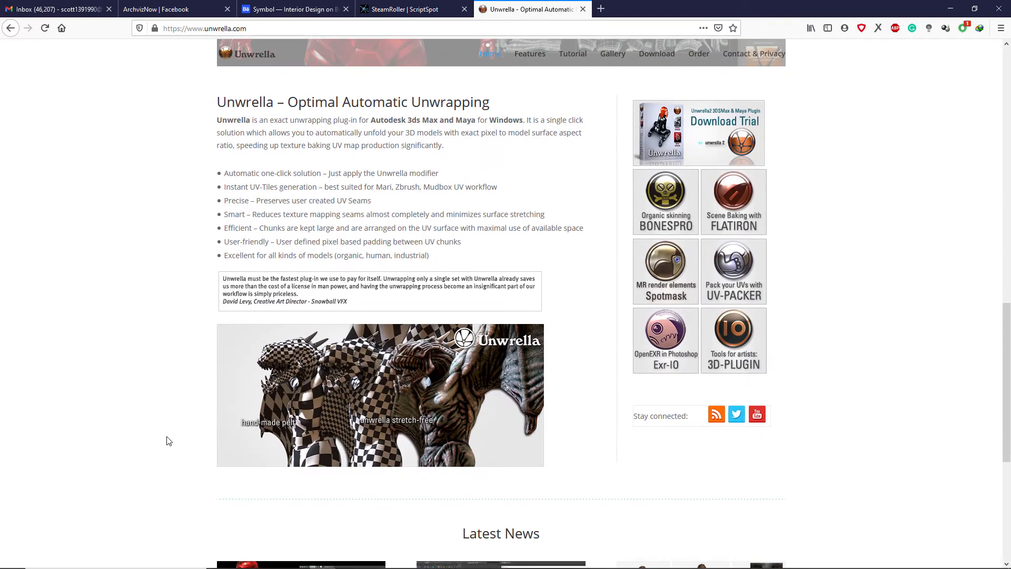
pyautogui.scroll(-3)
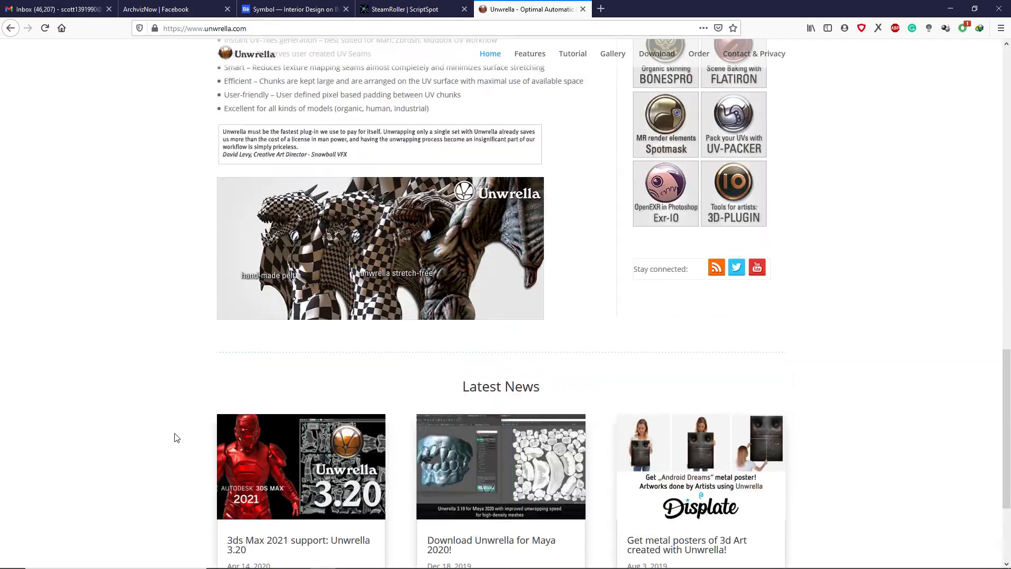
pyautogui.scroll(3)
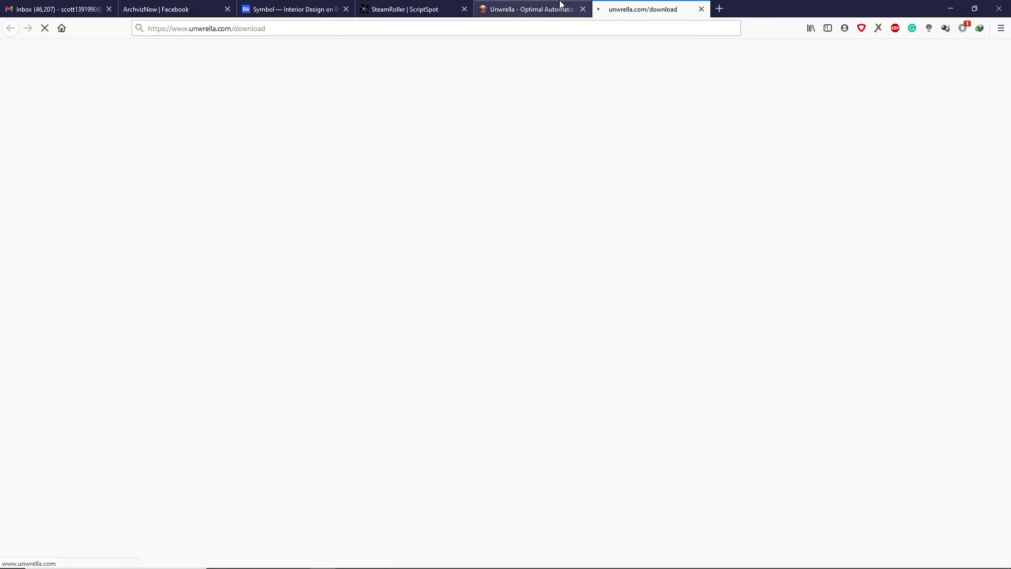
# Open Unwrella's Download page and scroll through its 3ds Max and Maya compatibility list
pyautogui.click(534, 9)
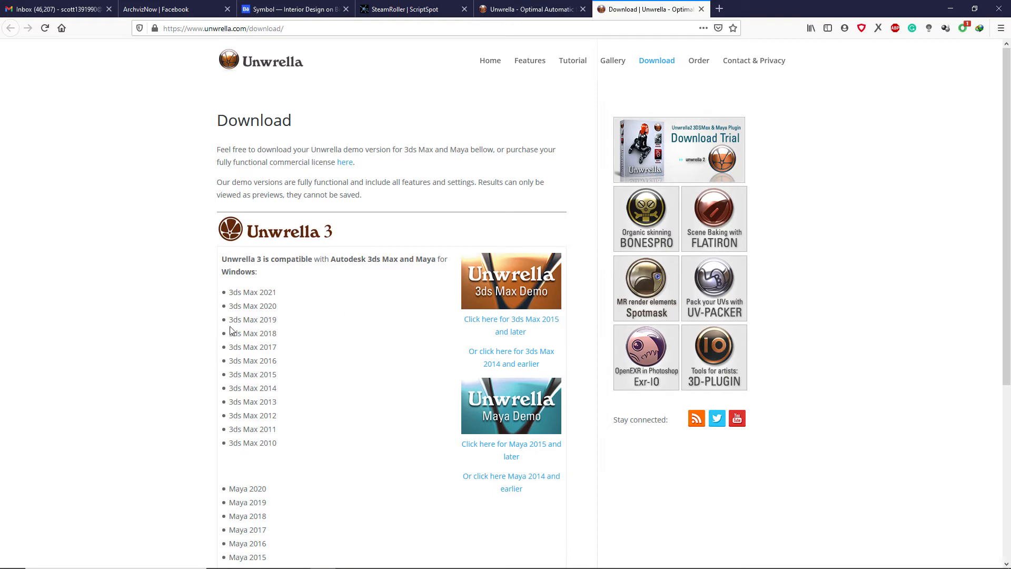
pyautogui.scroll(-3)
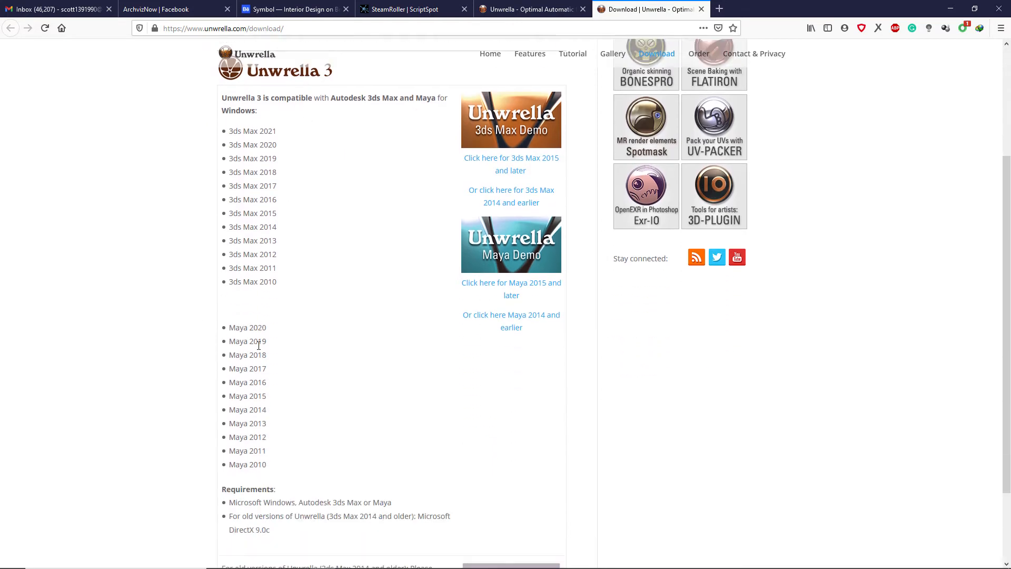
pyautogui.scroll(-3)
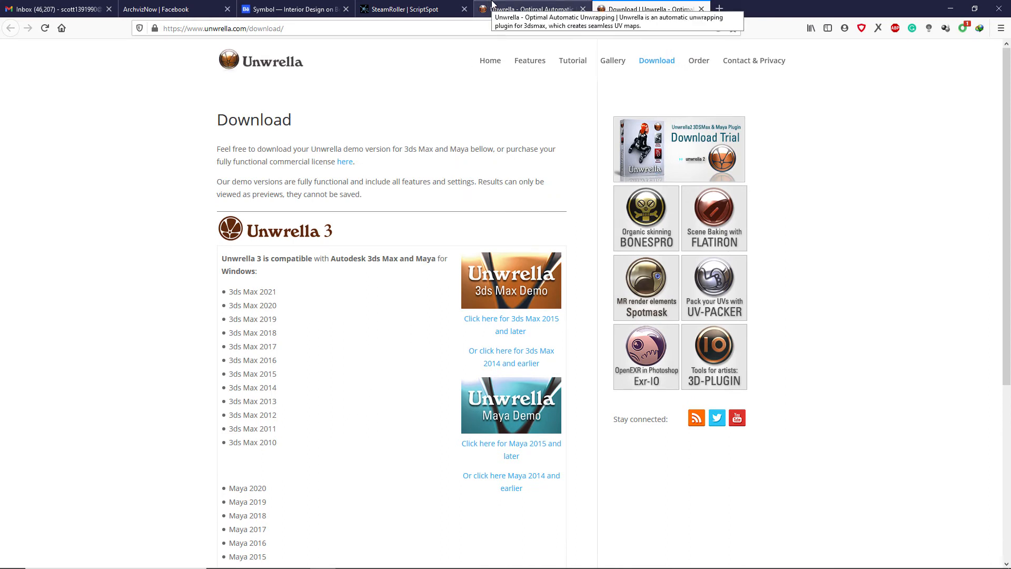
pyautogui.moveTo(501, 24)
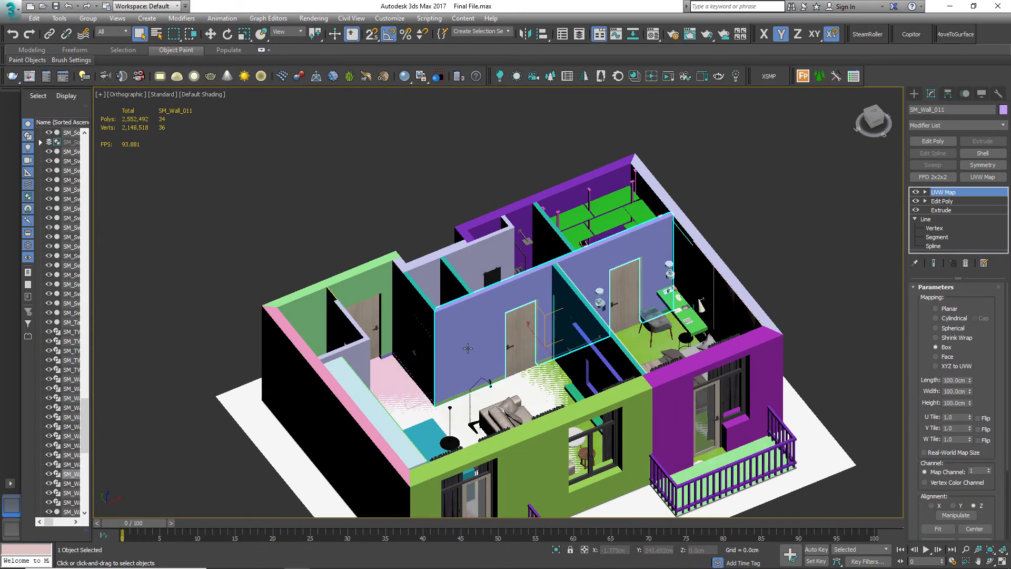
# Unwrap SM_Wall_011 with SteamRoller using UV Channel 2 and Spacing 0.02
pyautogui.moveTo(468, 348); pyautogui.dragTo(464, 299)
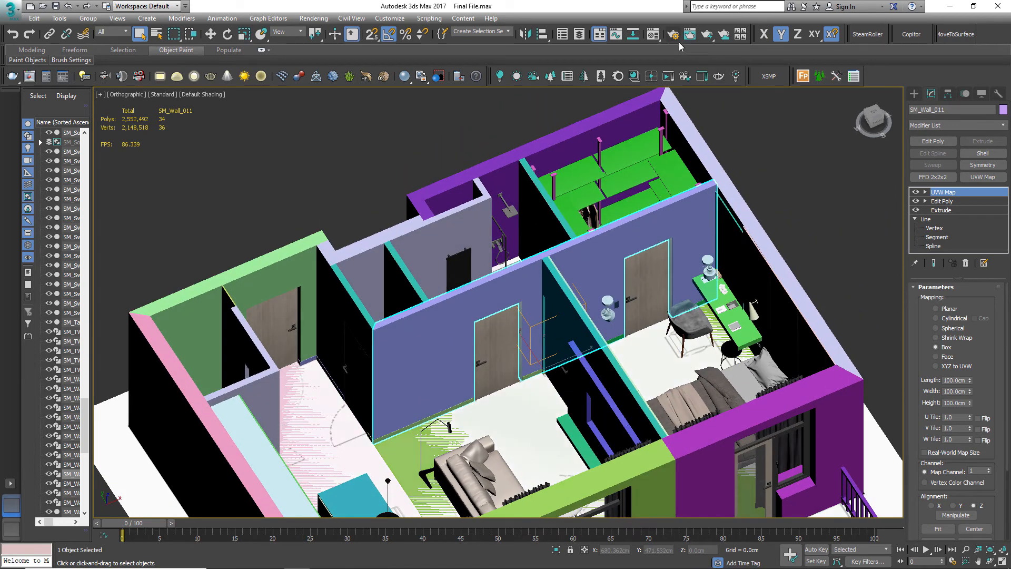
pyautogui.click(867, 33)
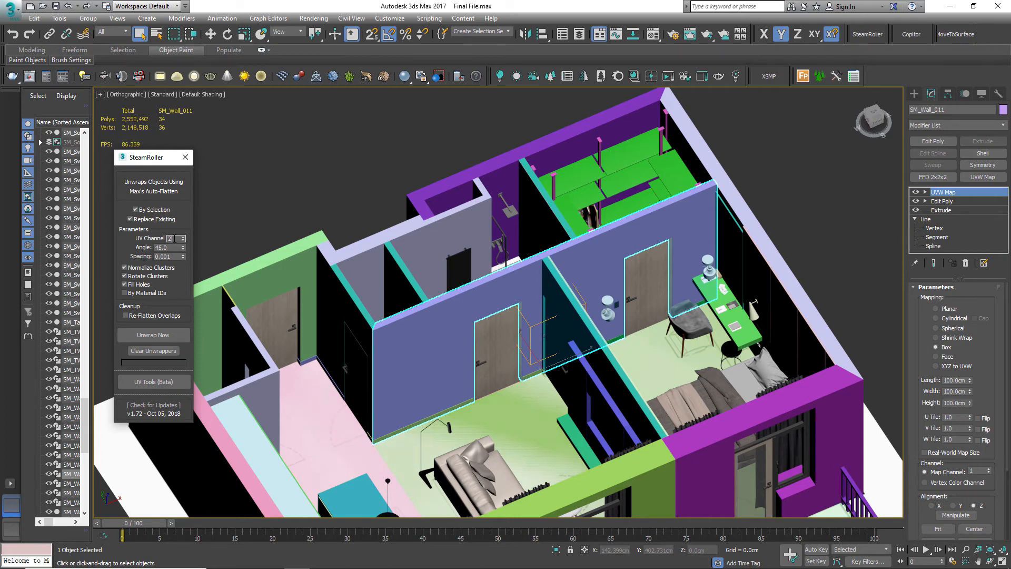
pyautogui.moveTo(183, 238)
pyautogui.write('0.02')
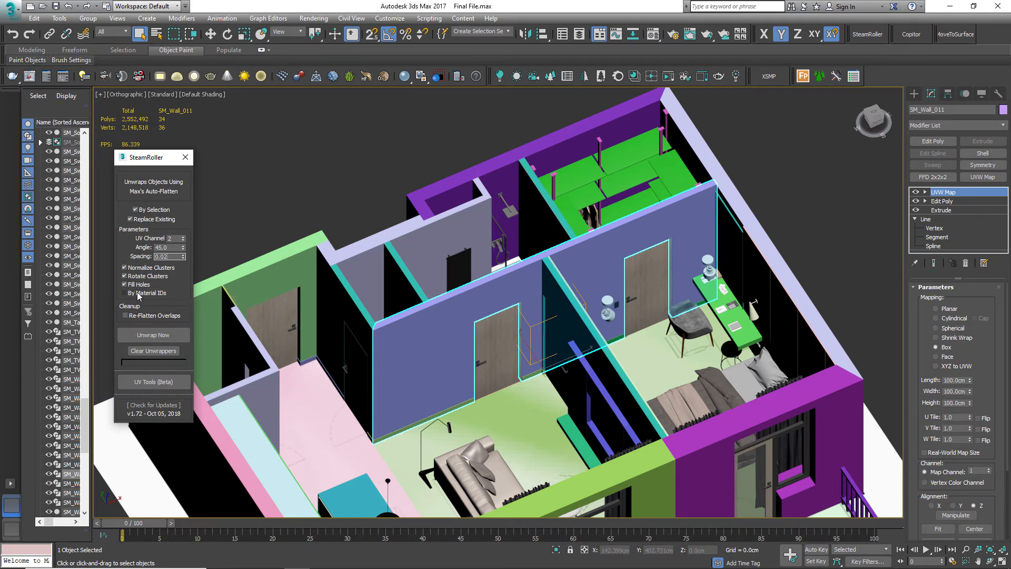
pyautogui.click(153, 335)
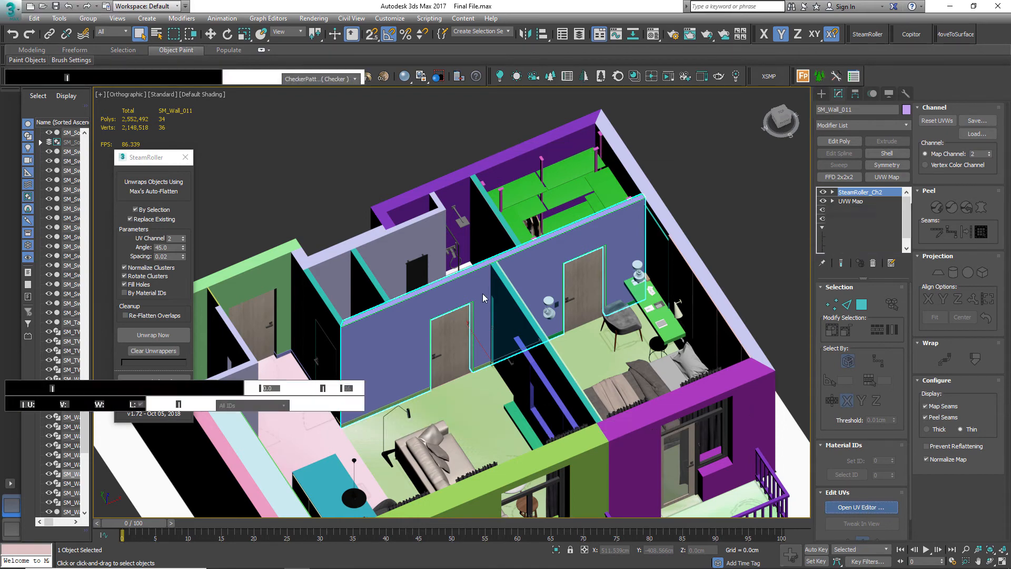
# Show the wall's channel-2 UV layout in a maximized Edit UVWs window
pyautogui.click(860, 507)
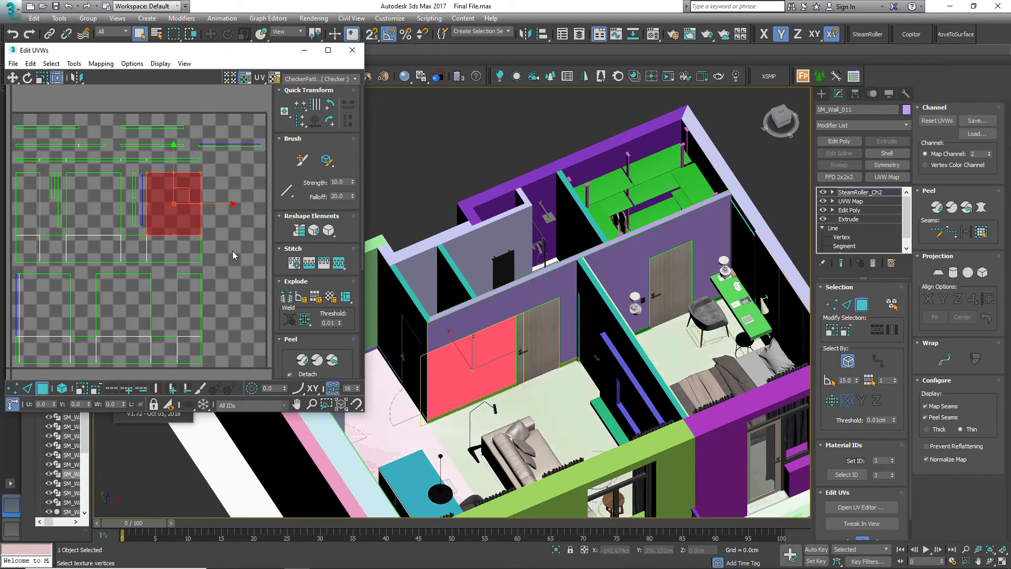
pyautogui.click(327, 50)
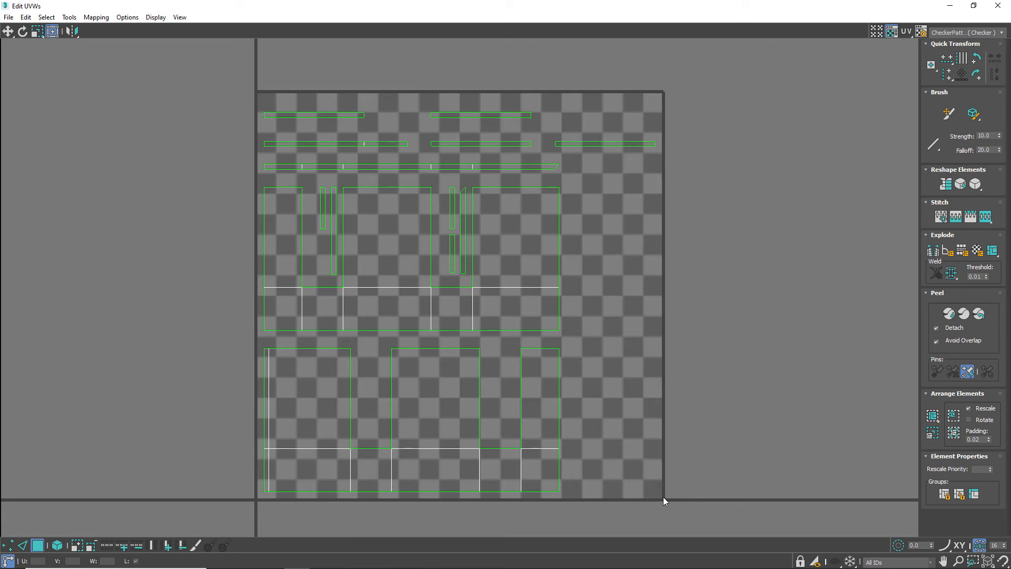
pyautogui.moveTo(658, 100)
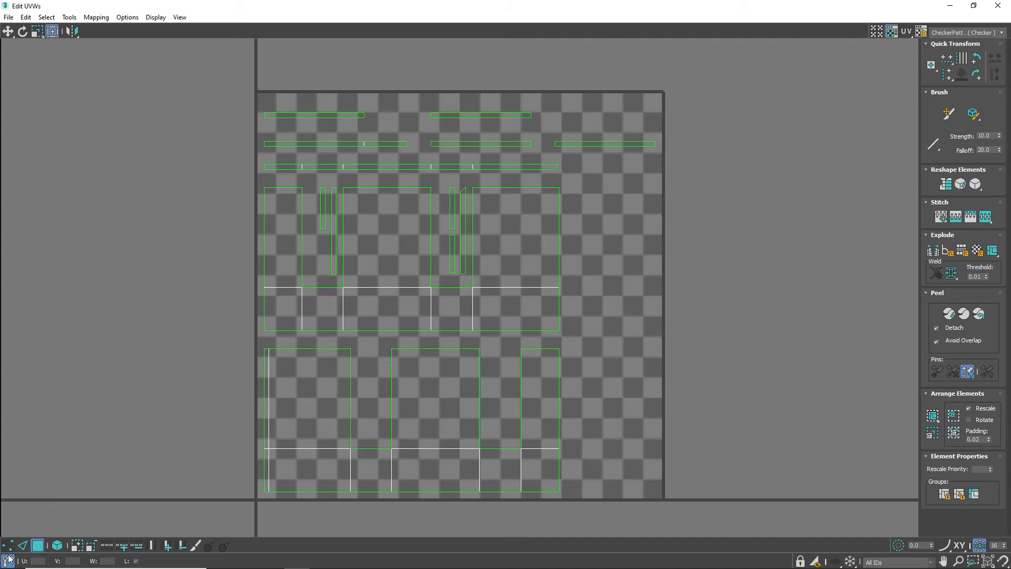
# Apply Flatten Mapping with 0.02 spacing to the wall's UVs, then deselect
pyautogui.click(97, 17)
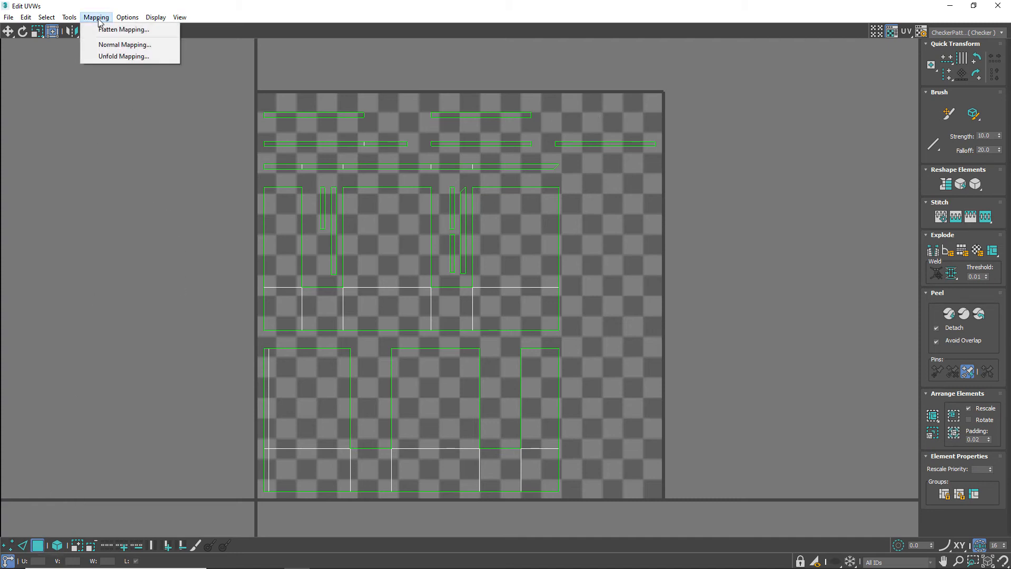
pyautogui.click(123, 30)
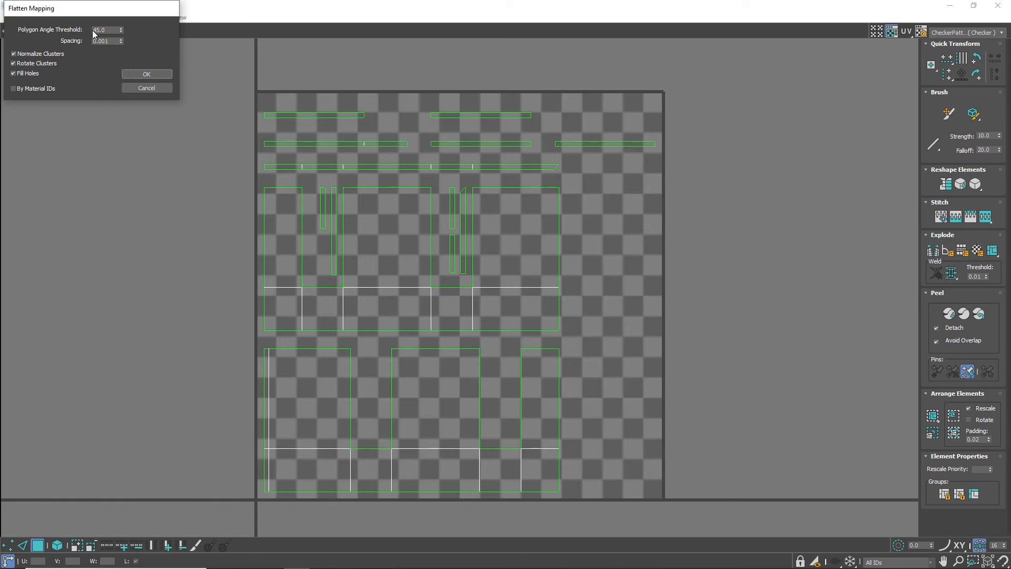
pyautogui.click(106, 41)
pyautogui.write('0.02')
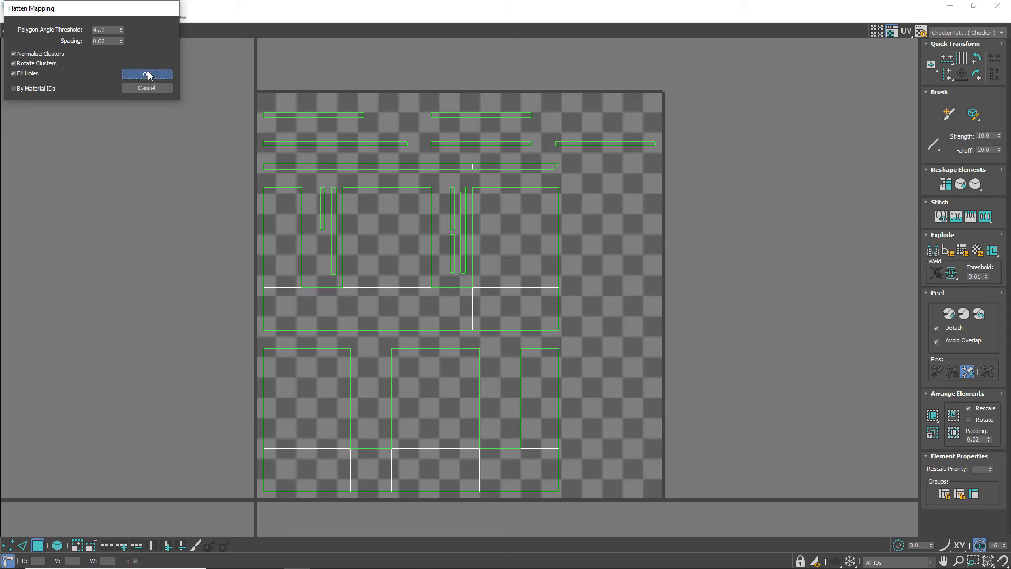
pyautogui.click(147, 74)
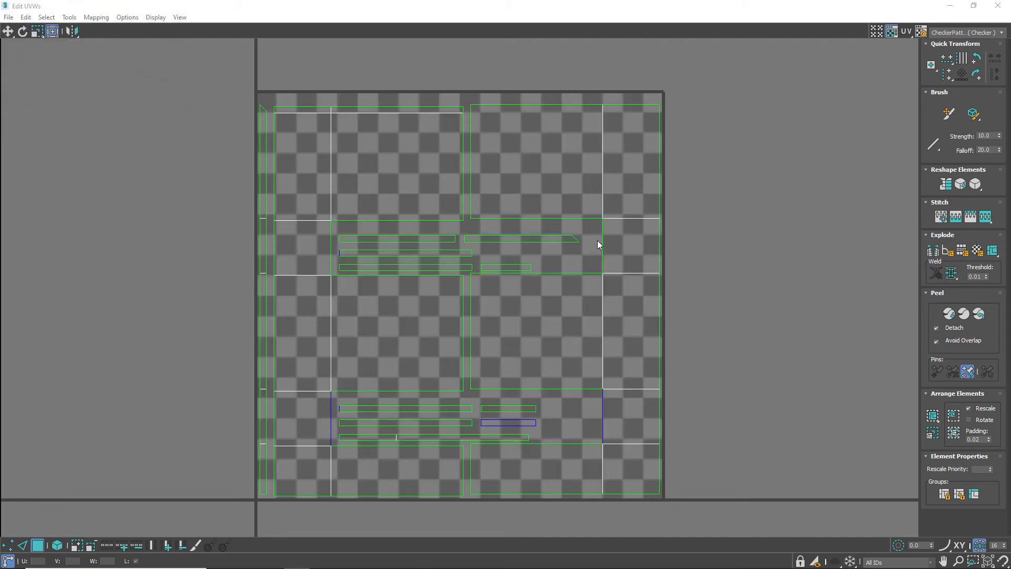
pyautogui.moveTo(600, 227)
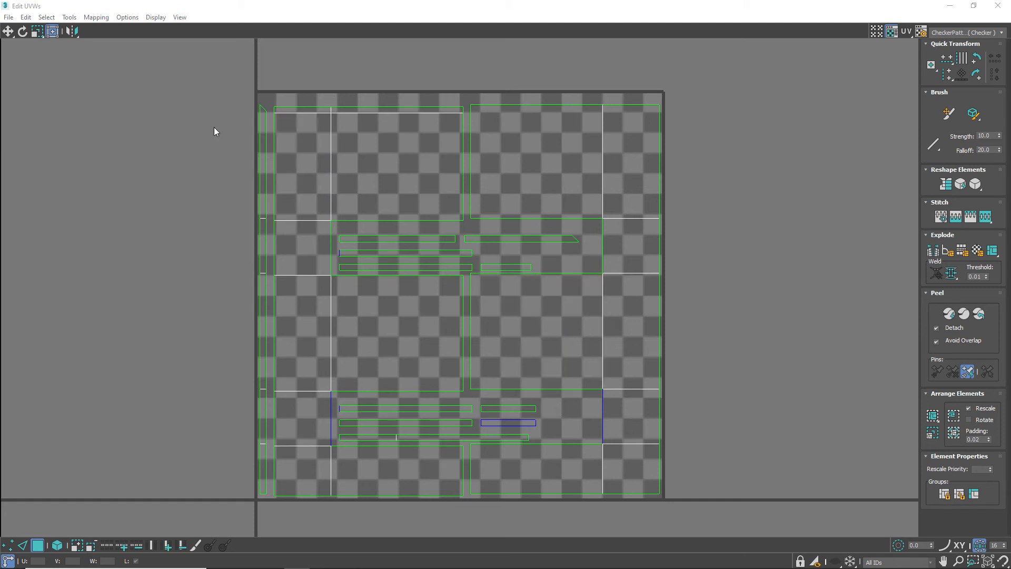
pyautogui.moveTo(234, 101)
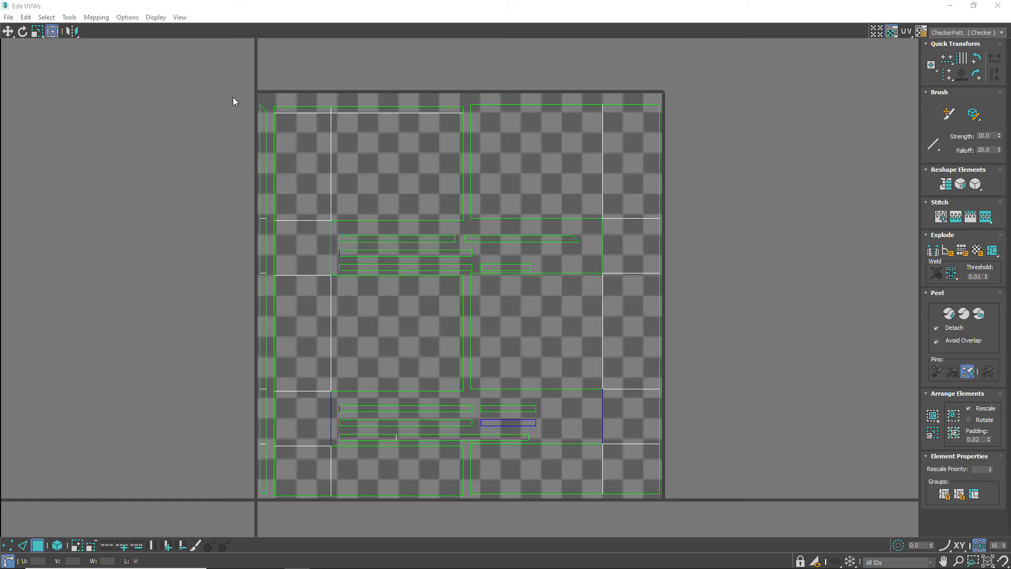
pyautogui.click(520, 118)
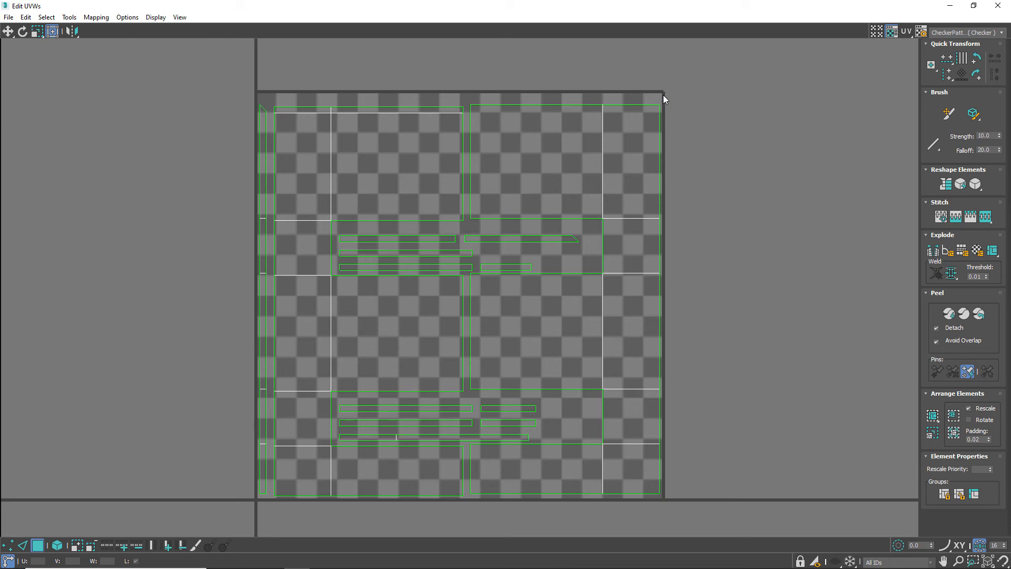
pyautogui.moveTo(665, 103)
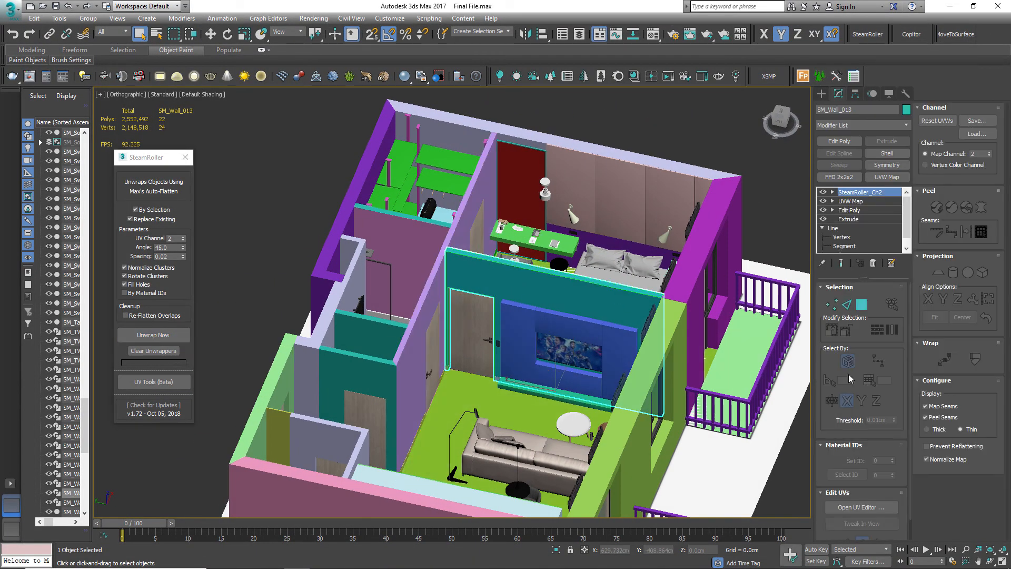
# Flatten SM_Wall_013's channel-2 UVs in the UV Editor with 0.02 spacing
pyautogui.click(862, 507)
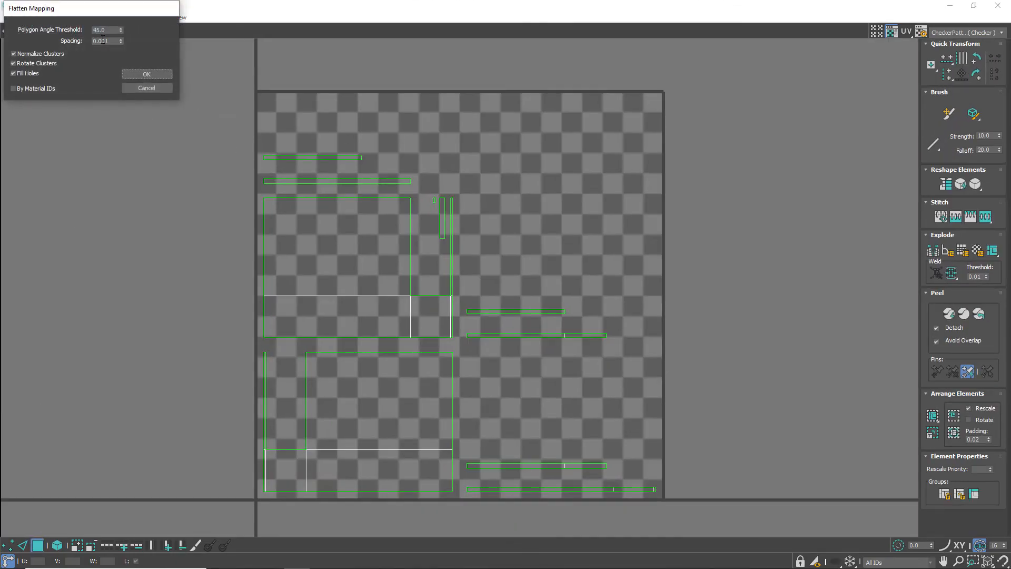
pyautogui.click(146, 74)
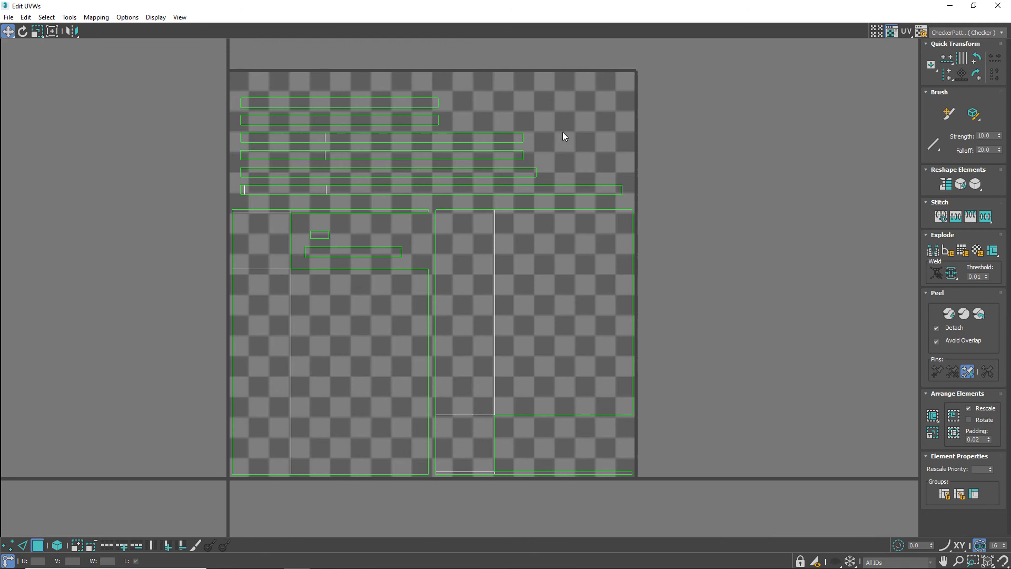
pyautogui.moveTo(555, 120)
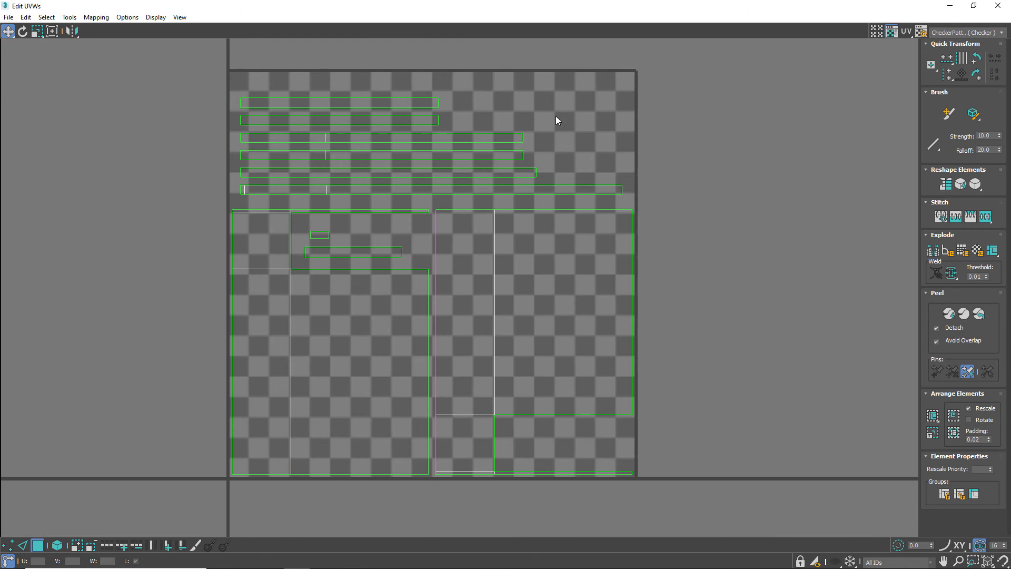
pyautogui.moveTo(197, 199)
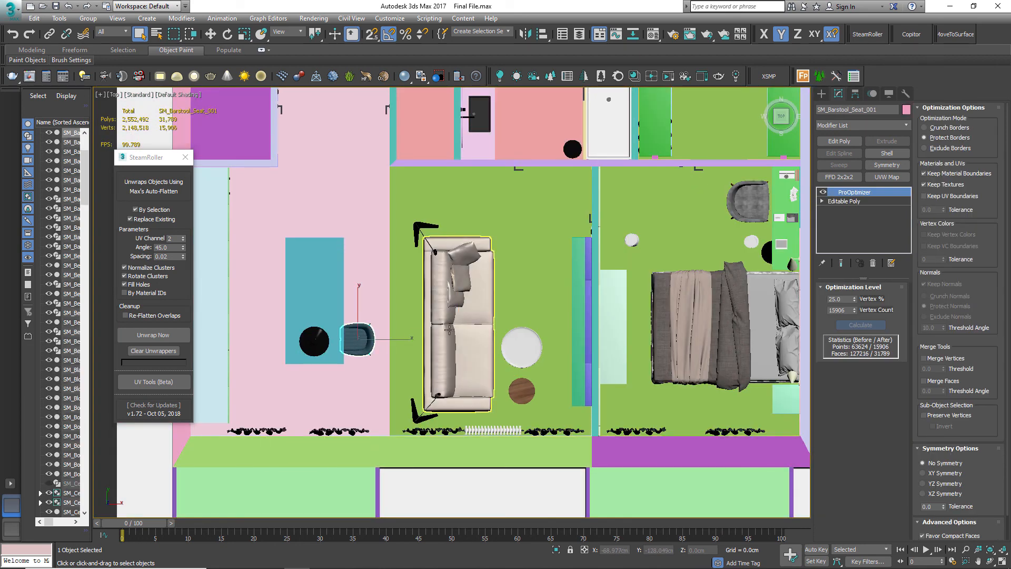
pyautogui.moveTo(275, 249)
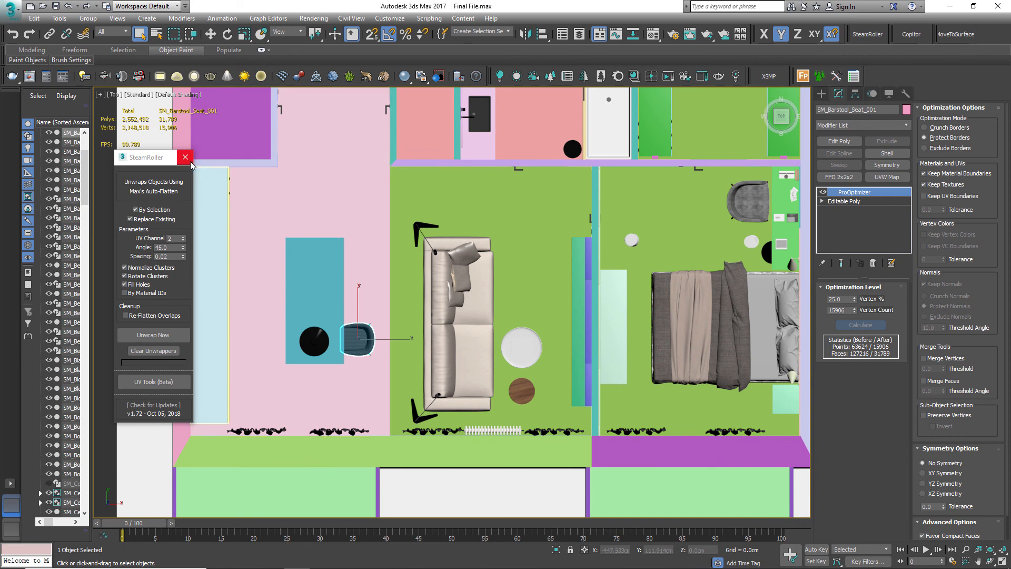
pyautogui.moveTo(185, 157)
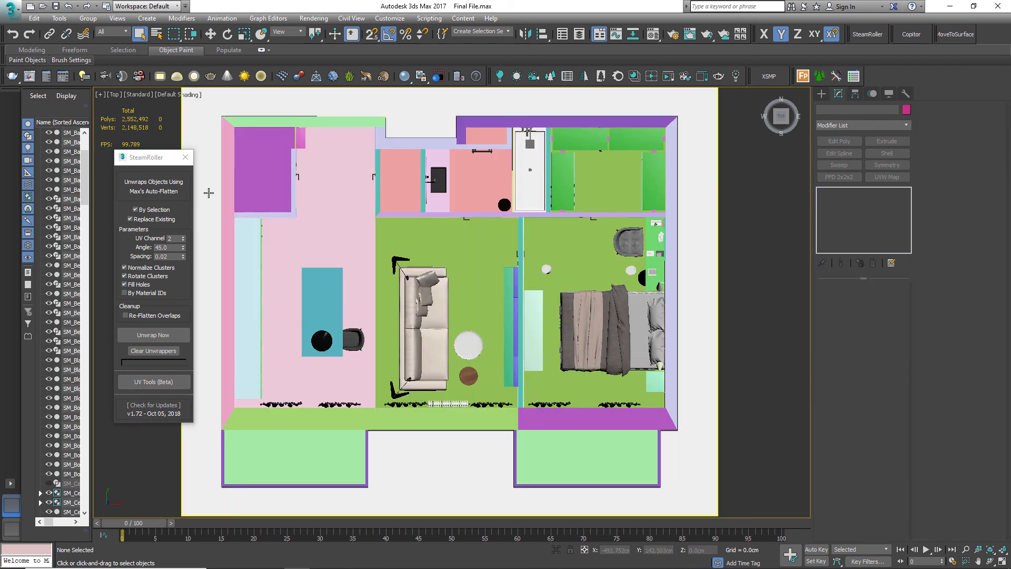
# Close the floating SteamRoller dialog
pyautogui.click(185, 157)
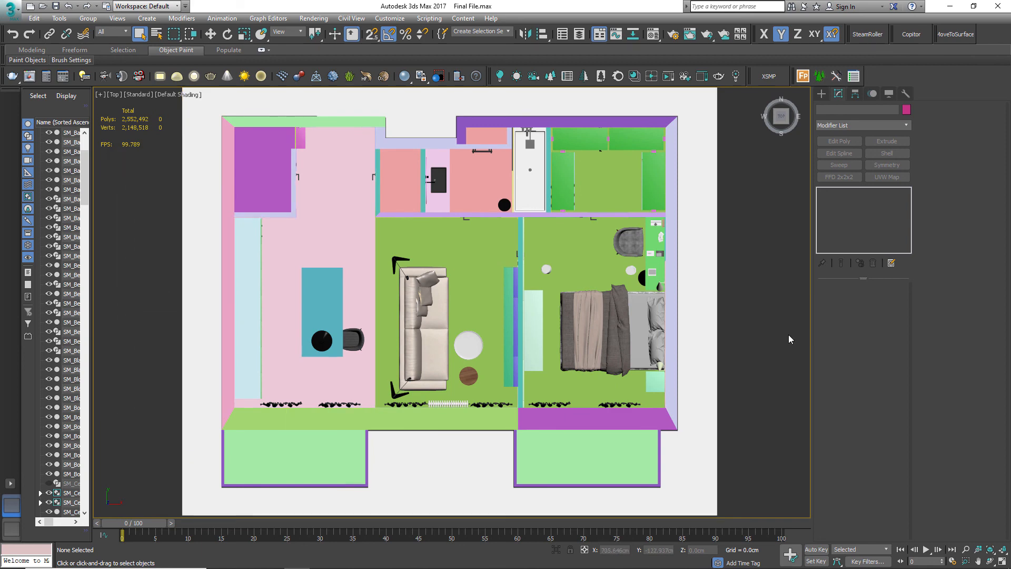